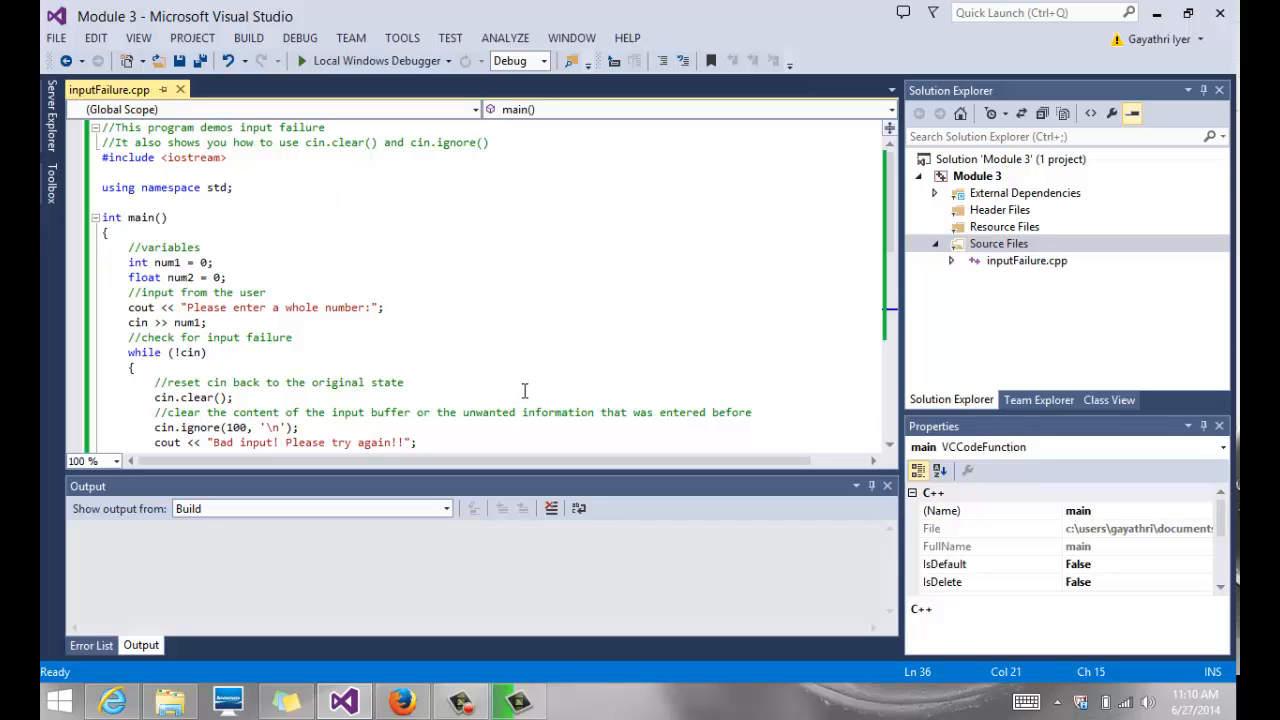
mouse_move(968, 280)
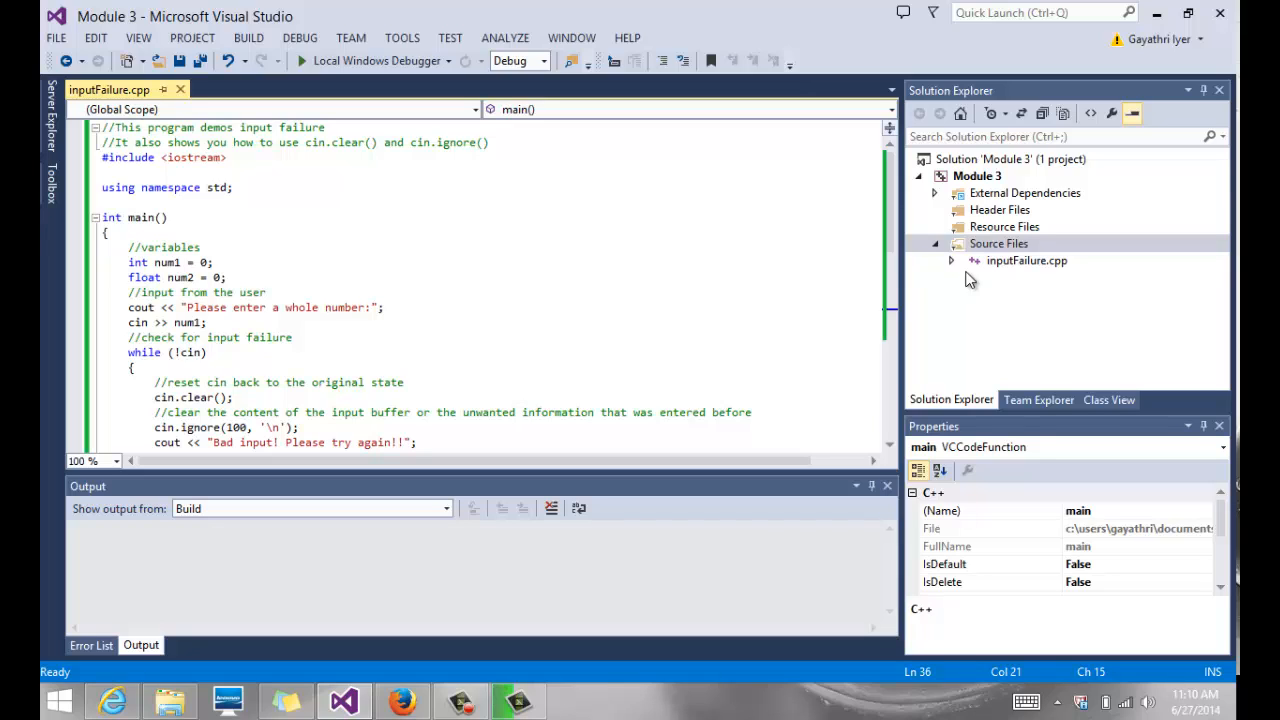
Replace inputFailure.cpp in Module 3's Source Files with the existing circleProperties.cpp
right_click(1026, 260)
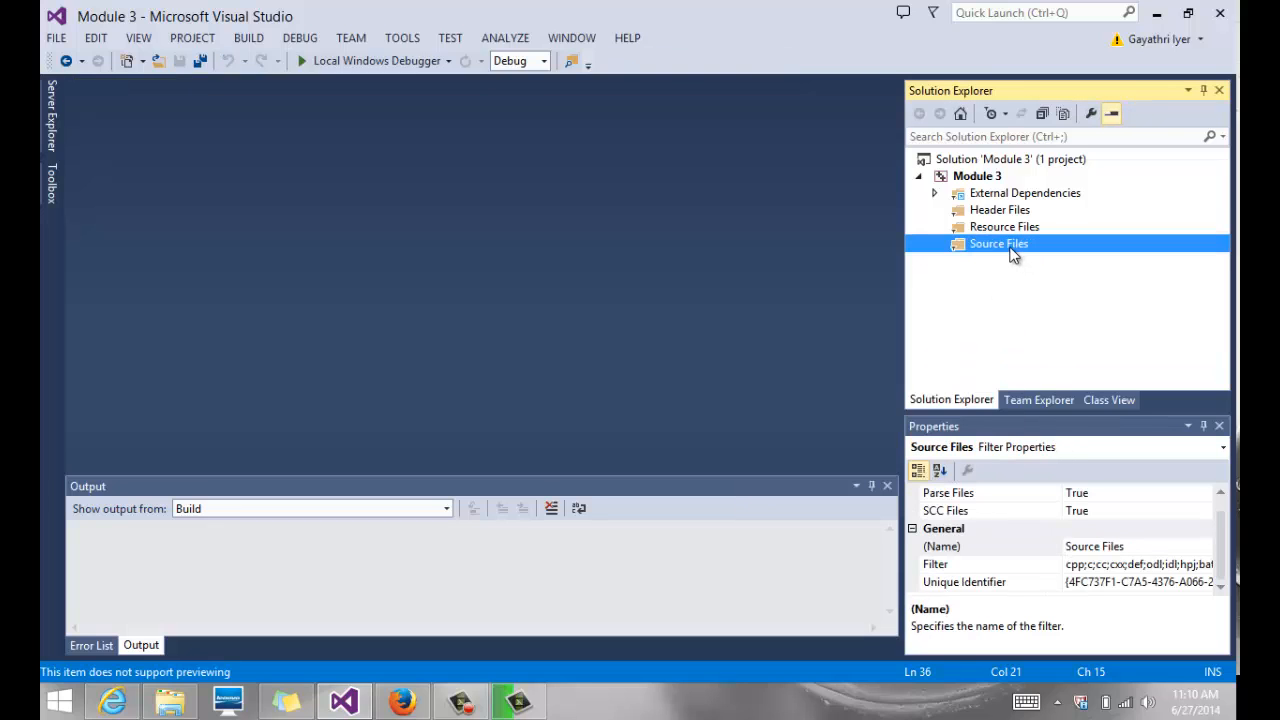
right_click(998, 243)
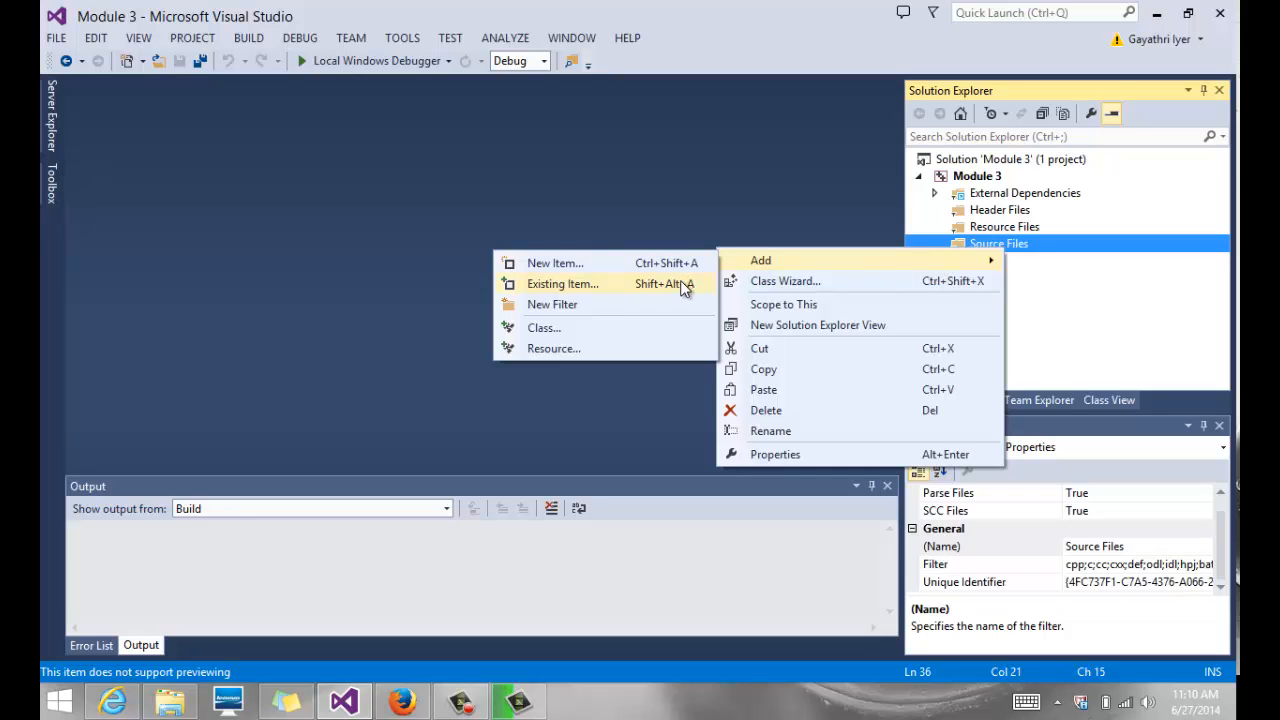
click(562, 284)
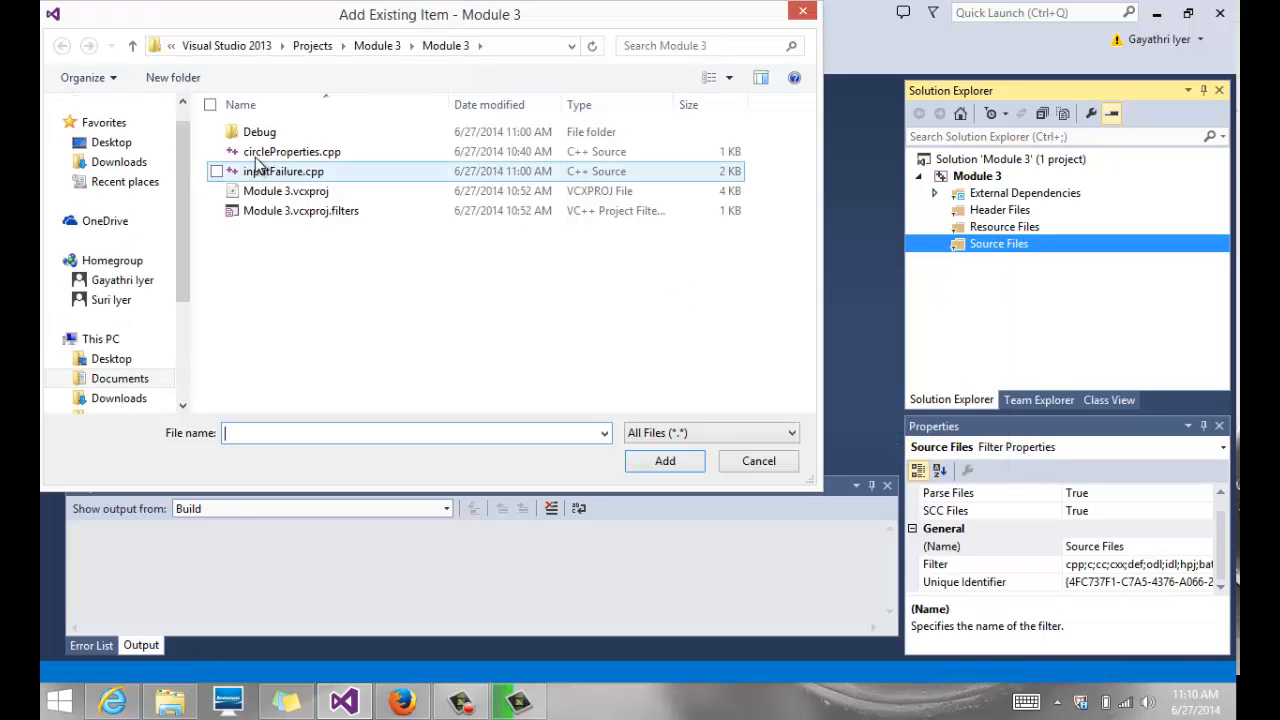
click(291, 151)
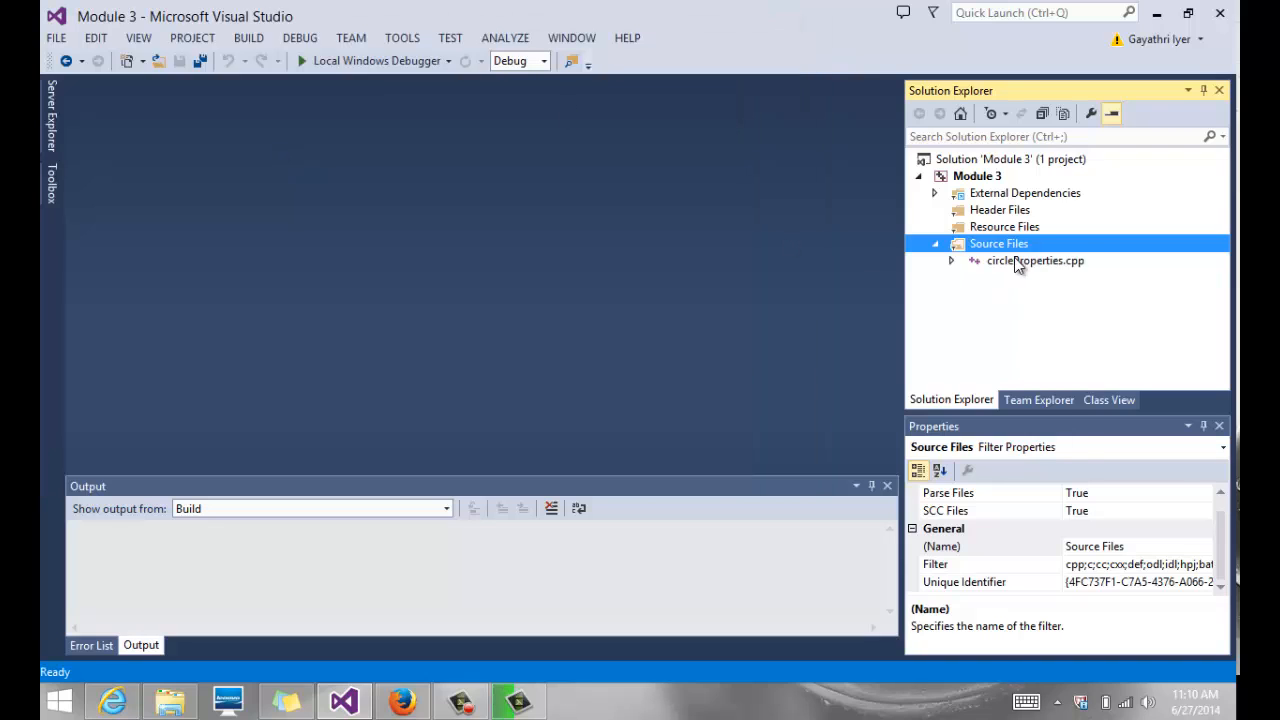
Open circleProperties.cpp and add a comment about using manipulators to format output
double_click(1035, 260)
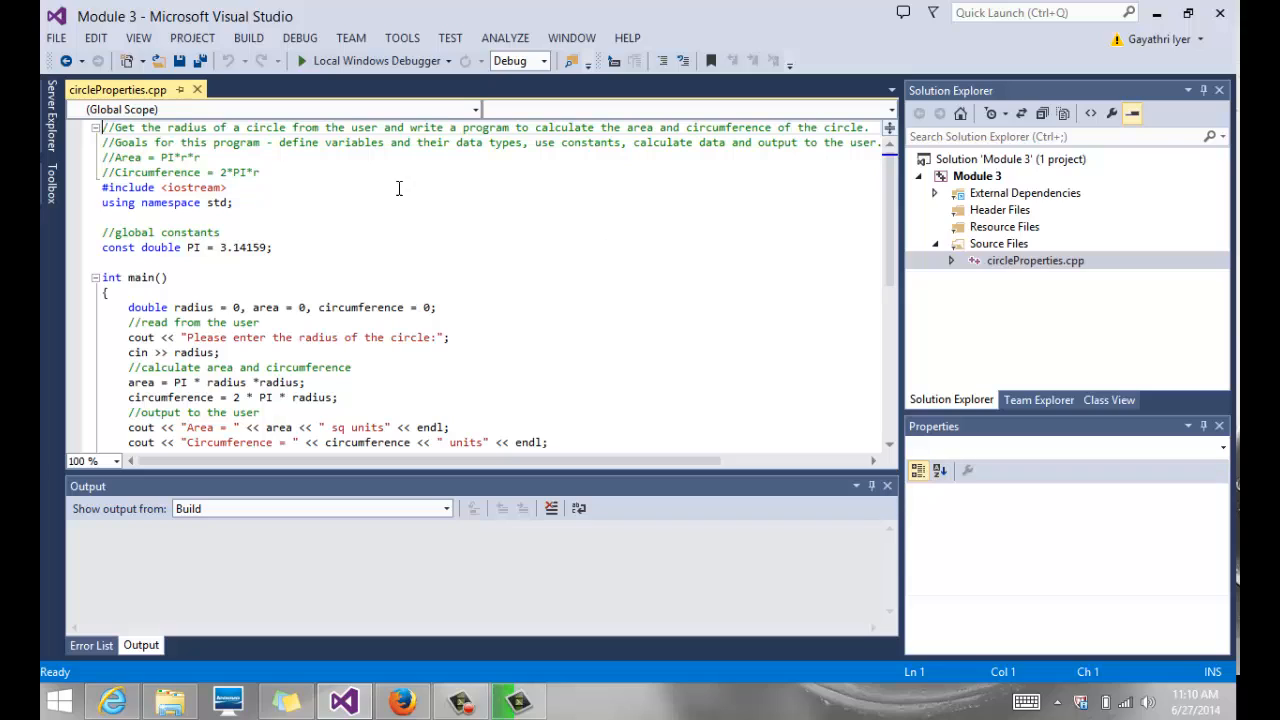
mouse_move(343, 210)
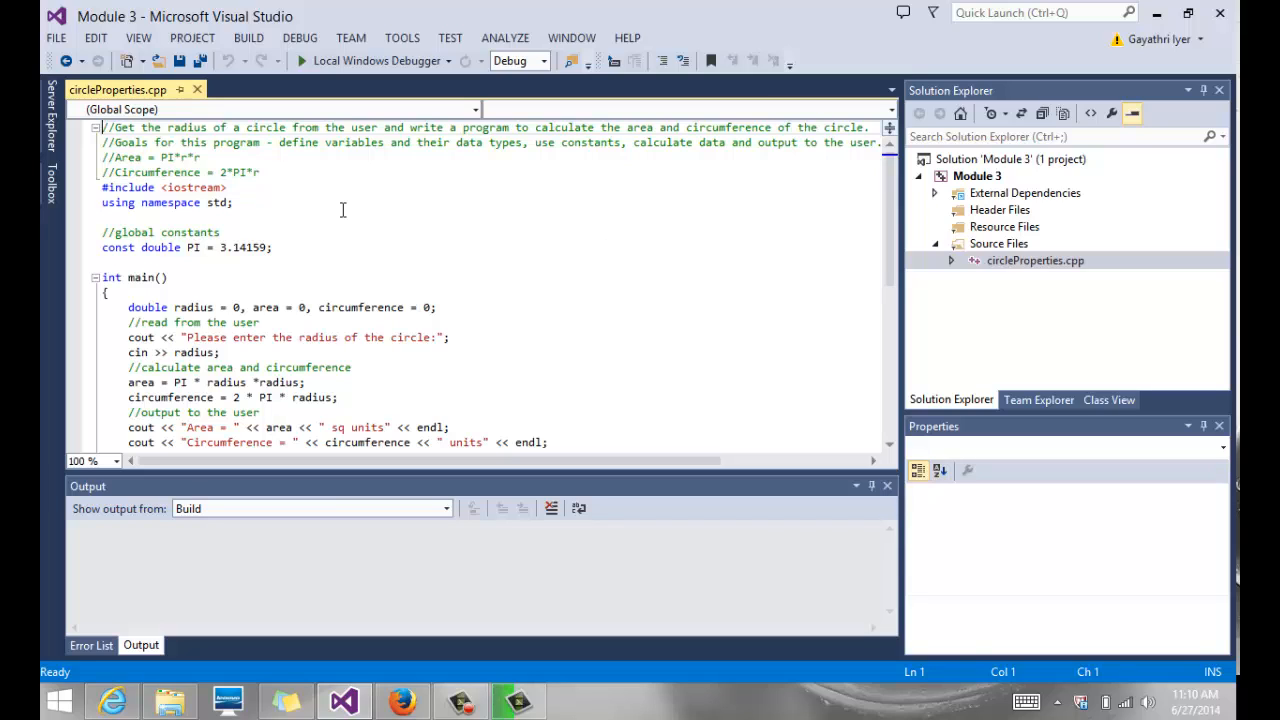
mouse_move(271, 170)
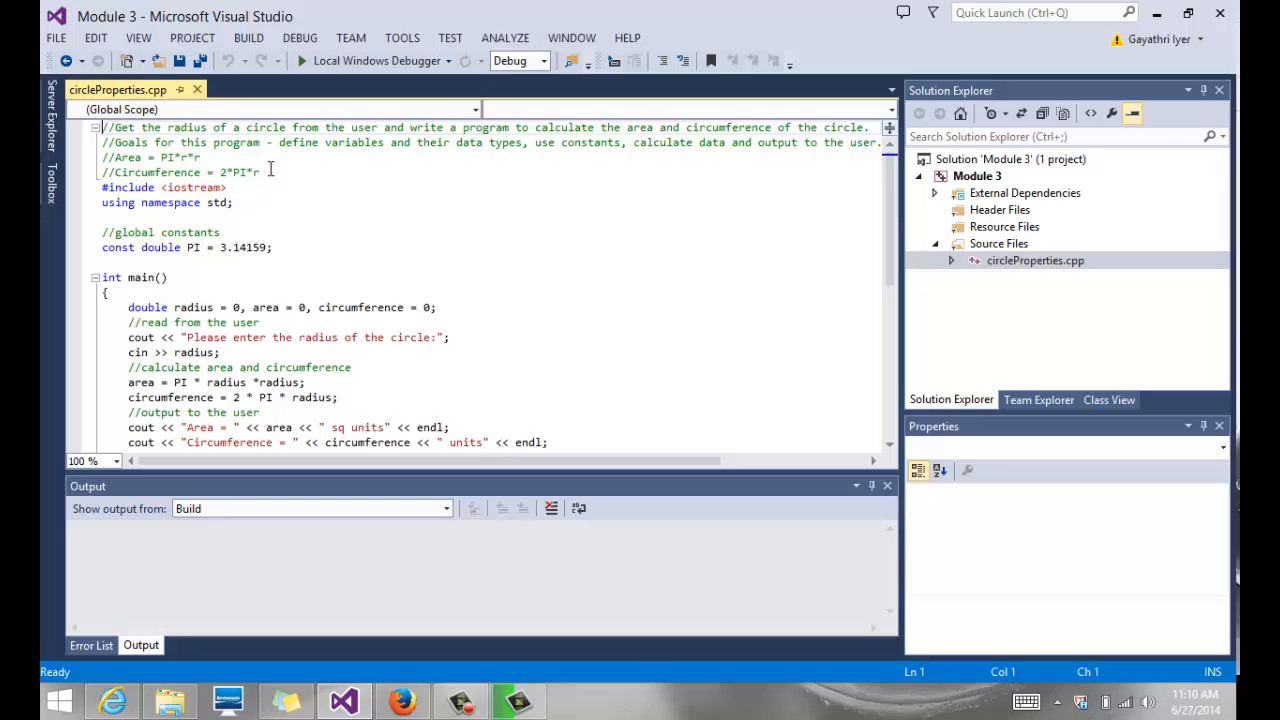
key(enter)
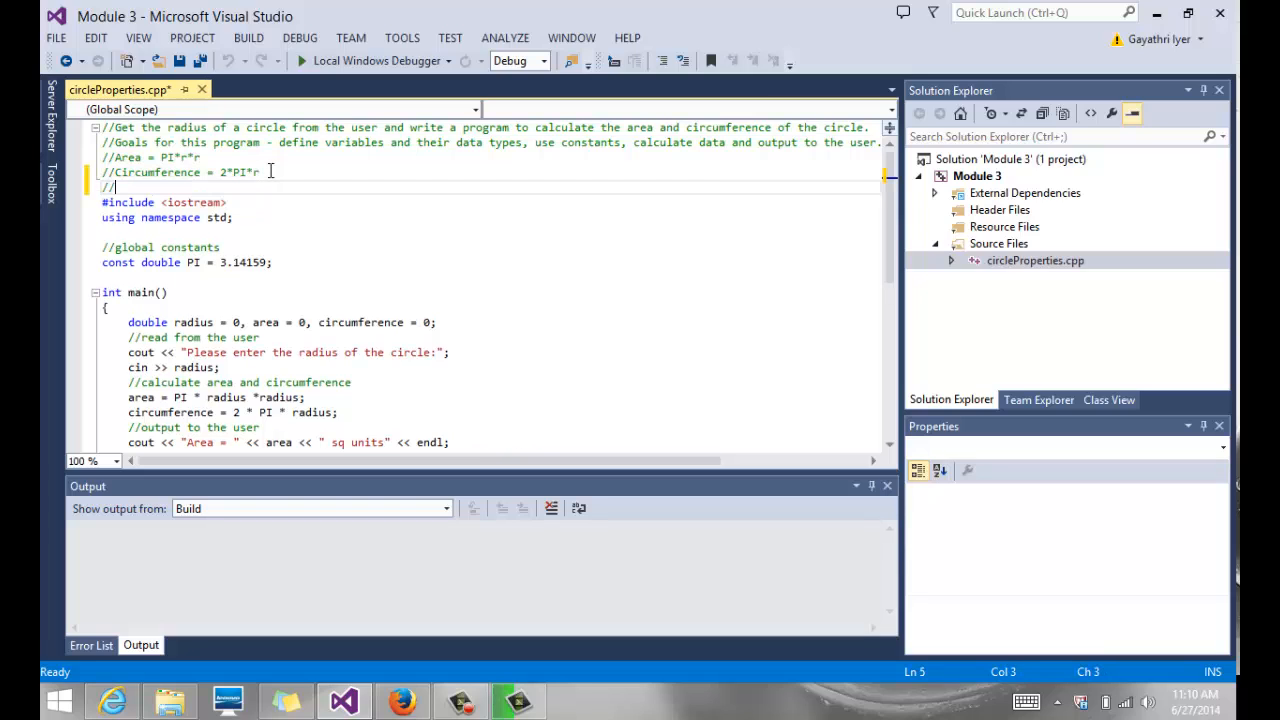
text(Use)
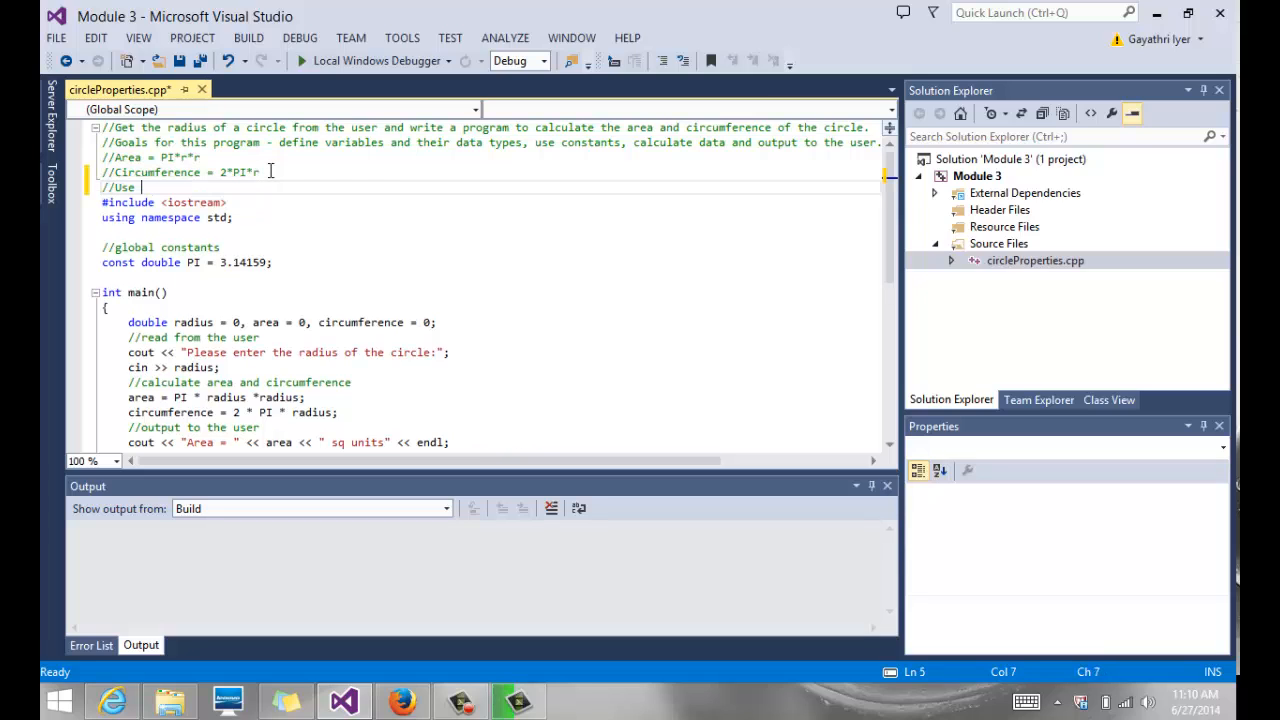
text(manipu)
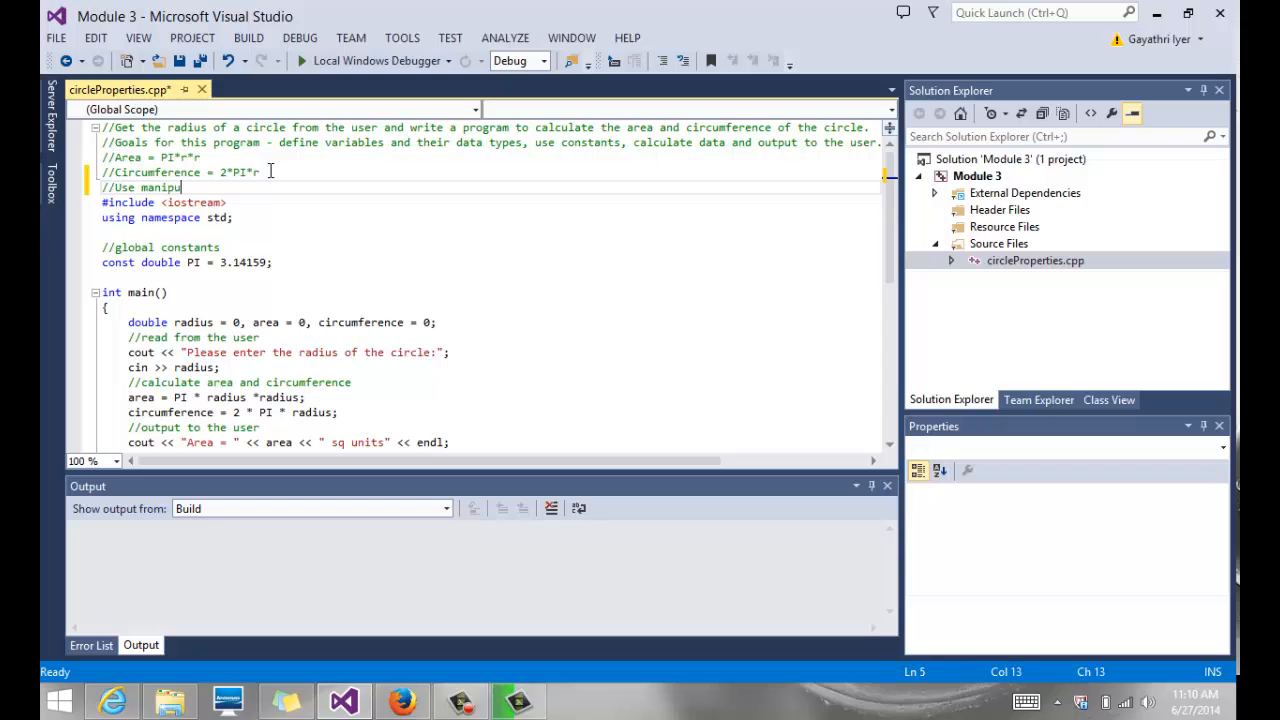
text(lators to f)
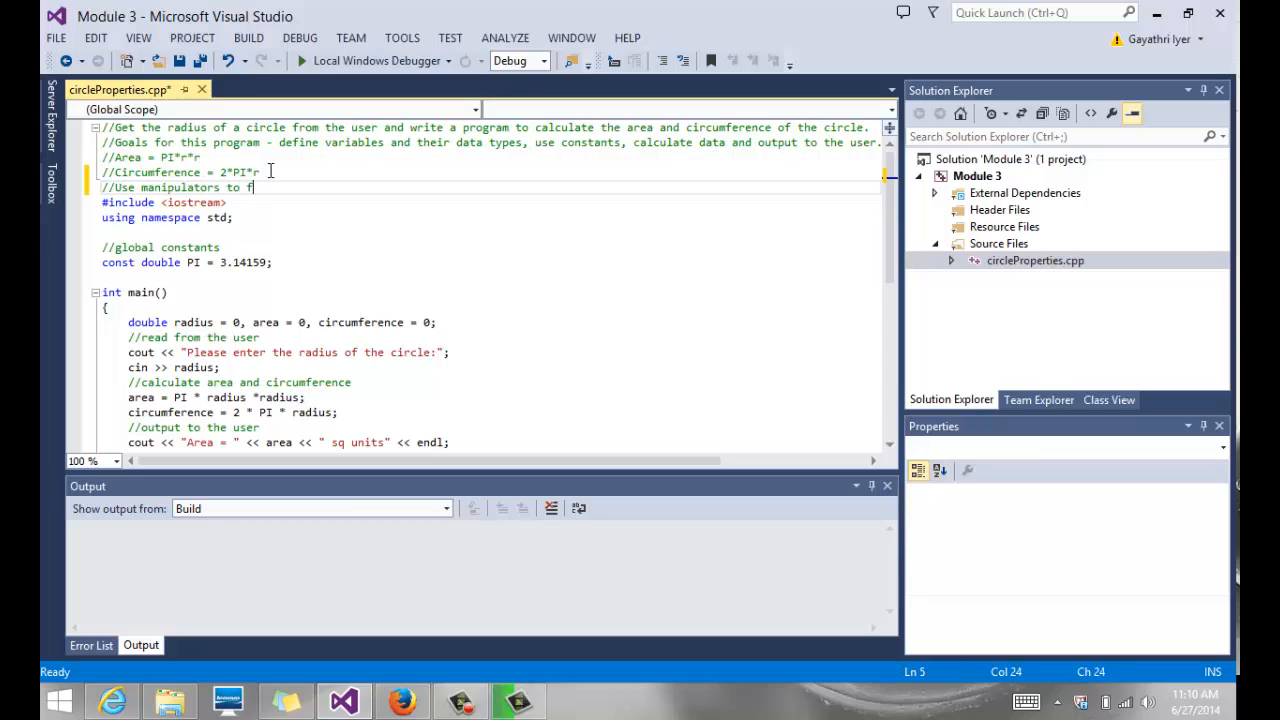
text(ormat my output)
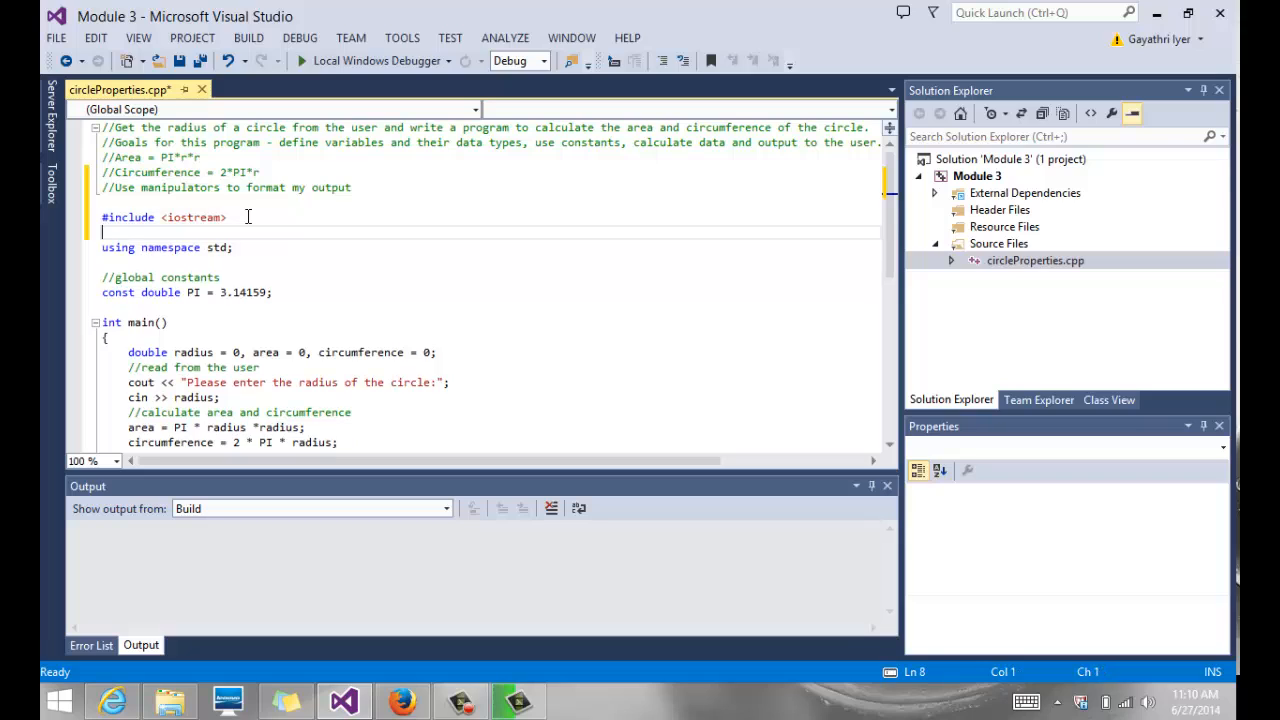
Add #include <iomanip> below #include <iostream>
text(#i)
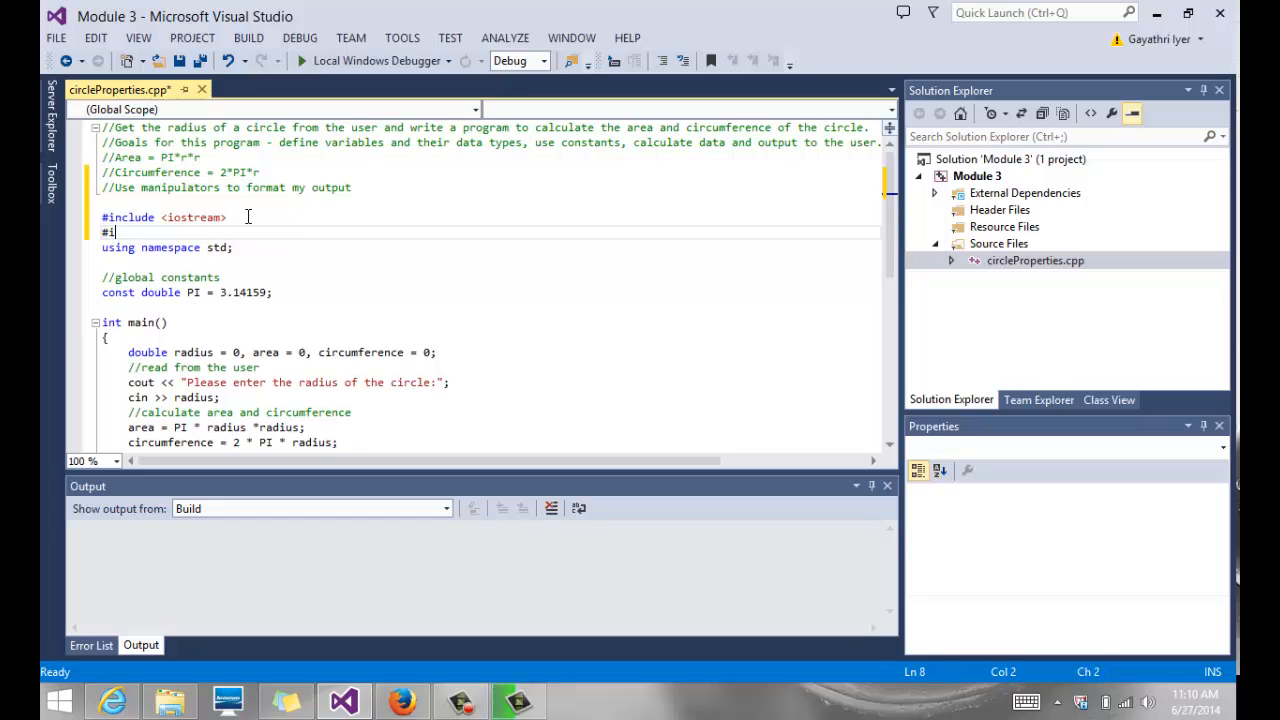
text(nclude <i)
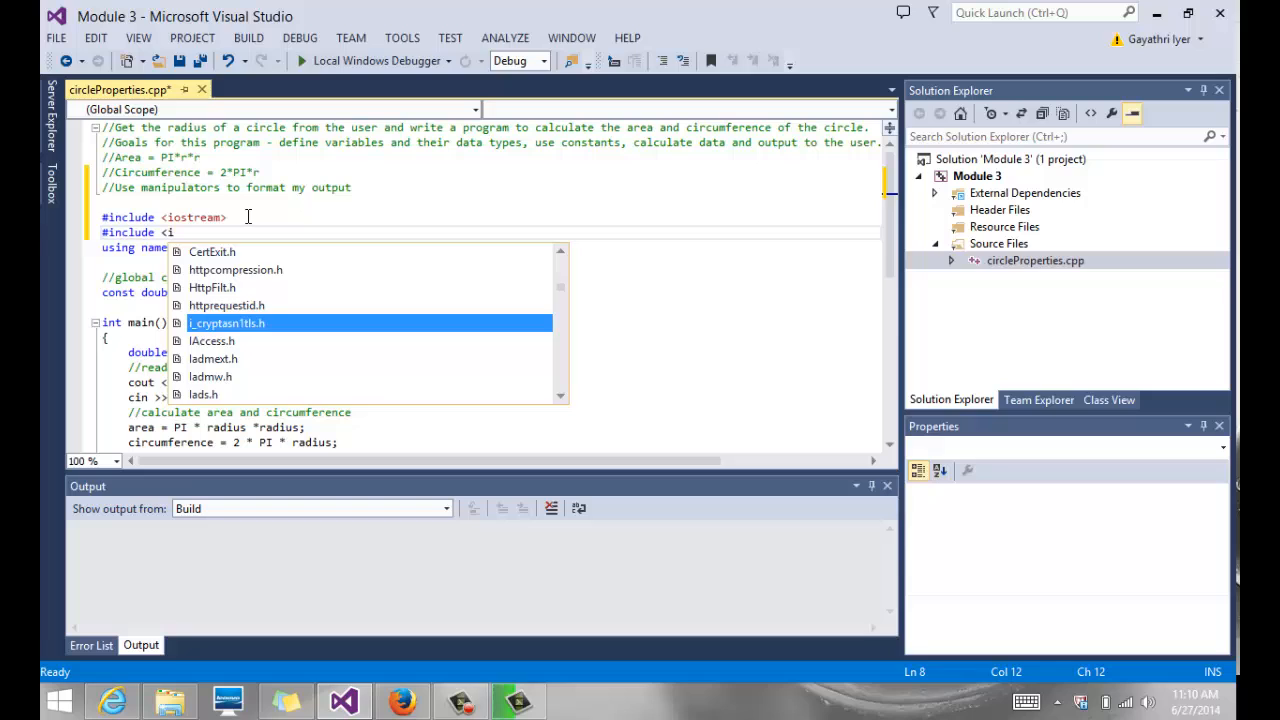
text(omanip>)
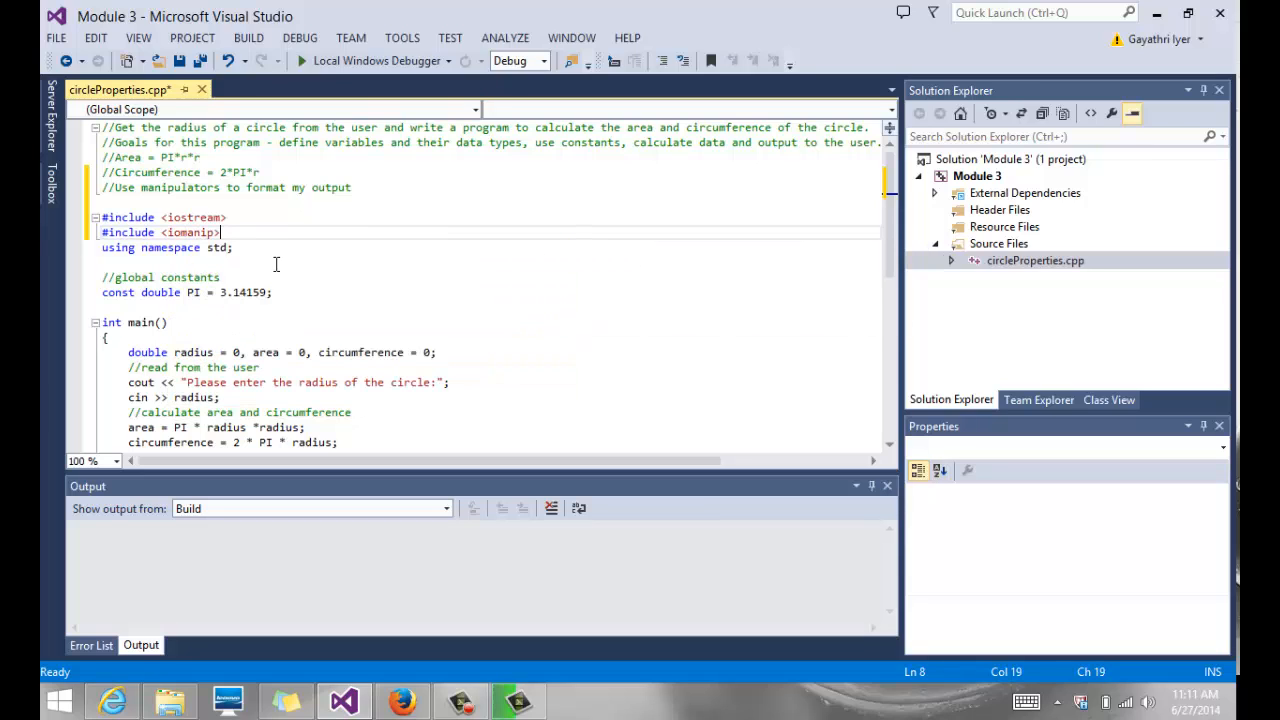
click(290, 307)
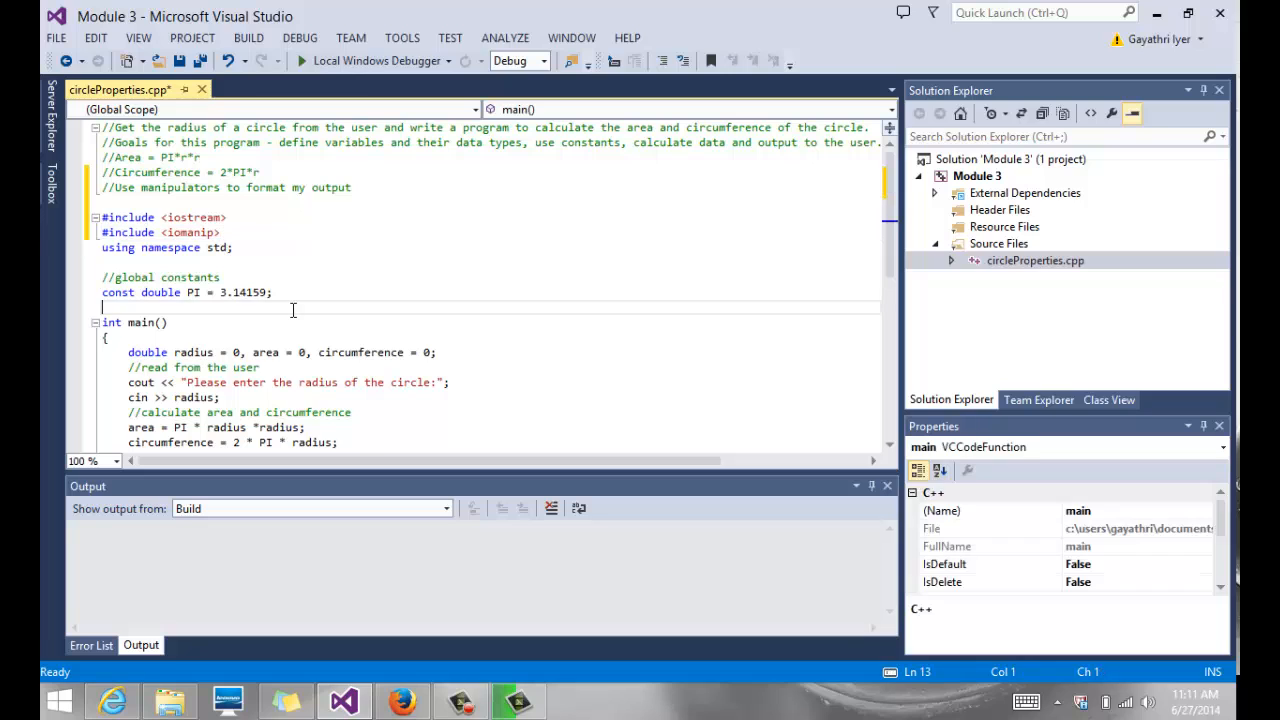
scroll(down, 3)
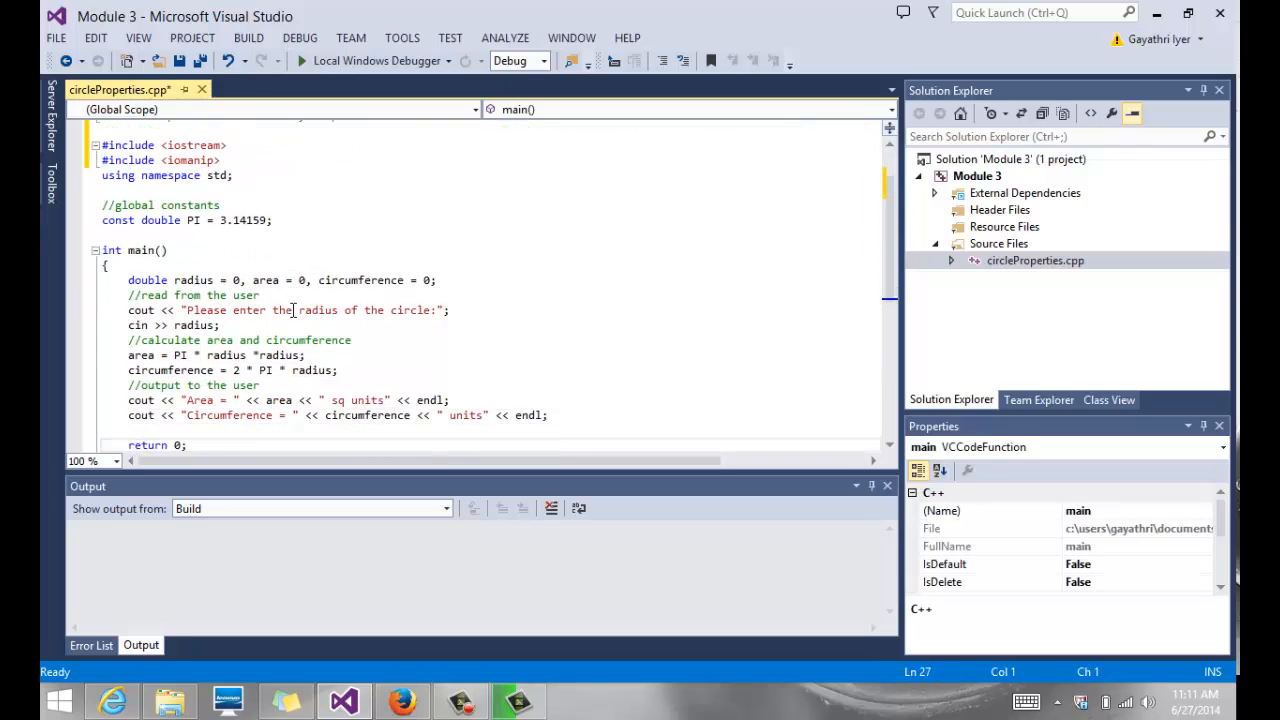
scroll(down, 3)
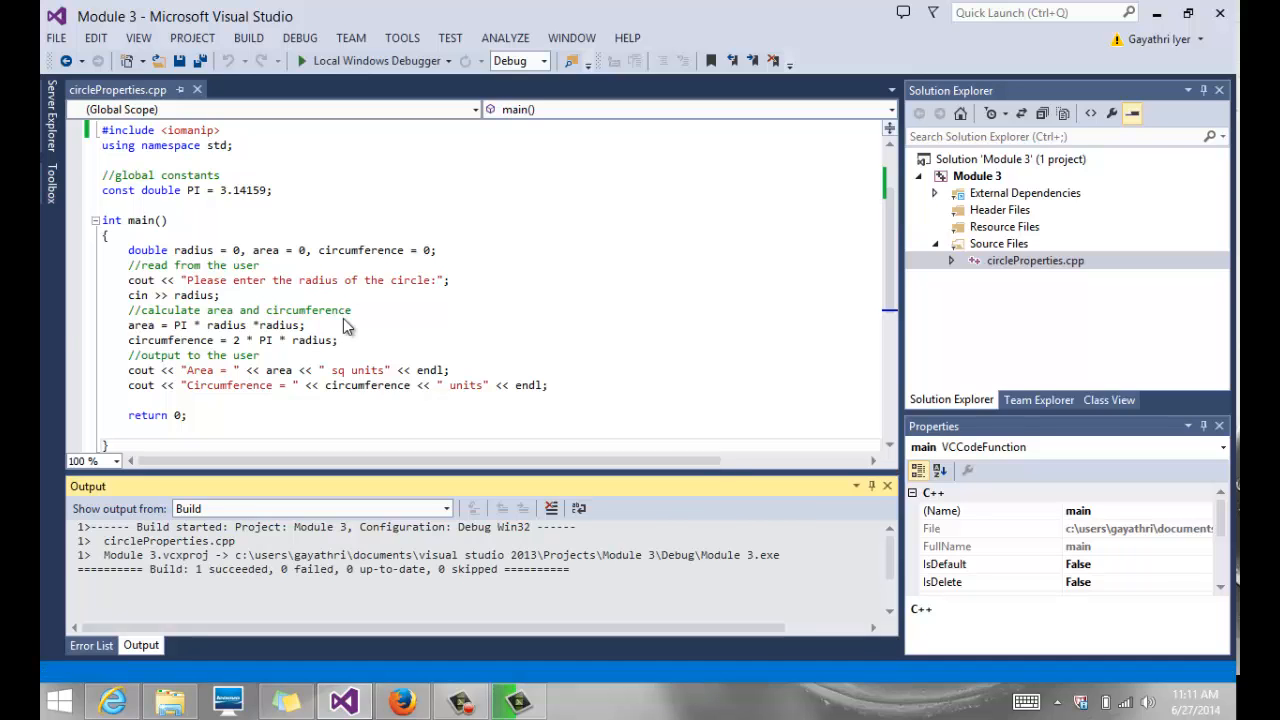
Run the program with radius 2.54, getting Area 20.2683 and Circumference 15.9593
click(301, 61)
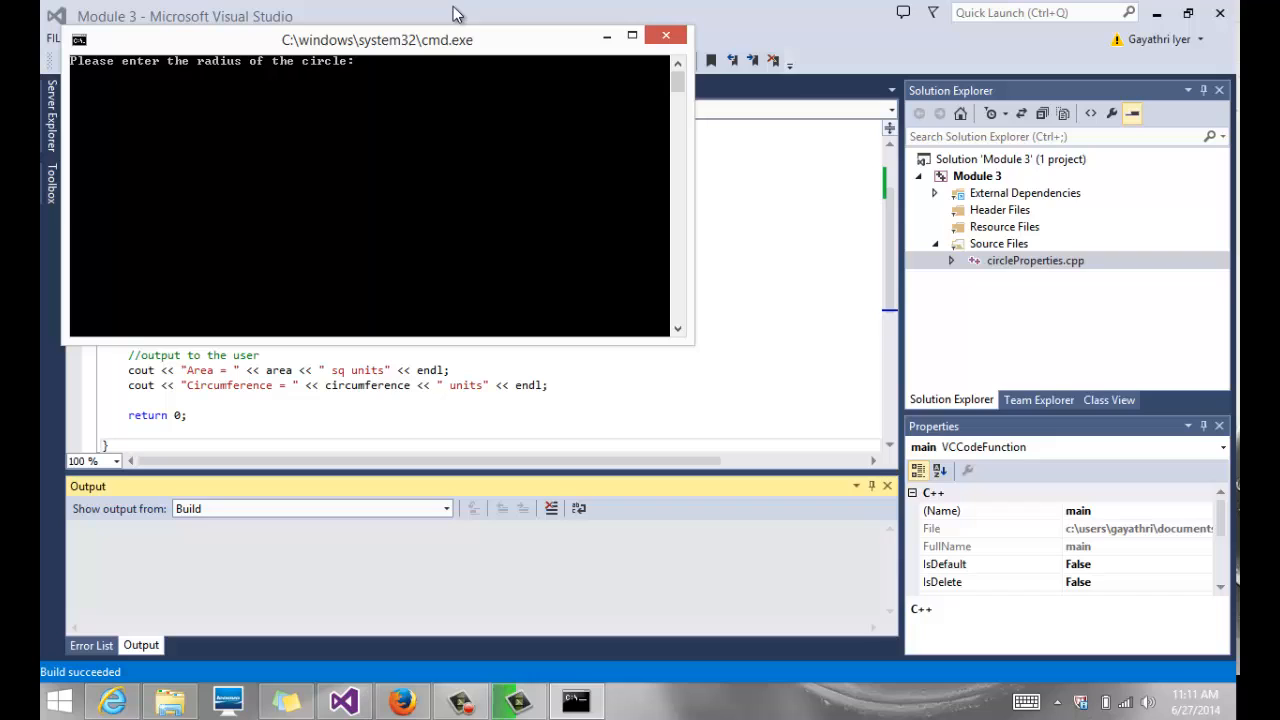
drag(377, 40, 600, 222)
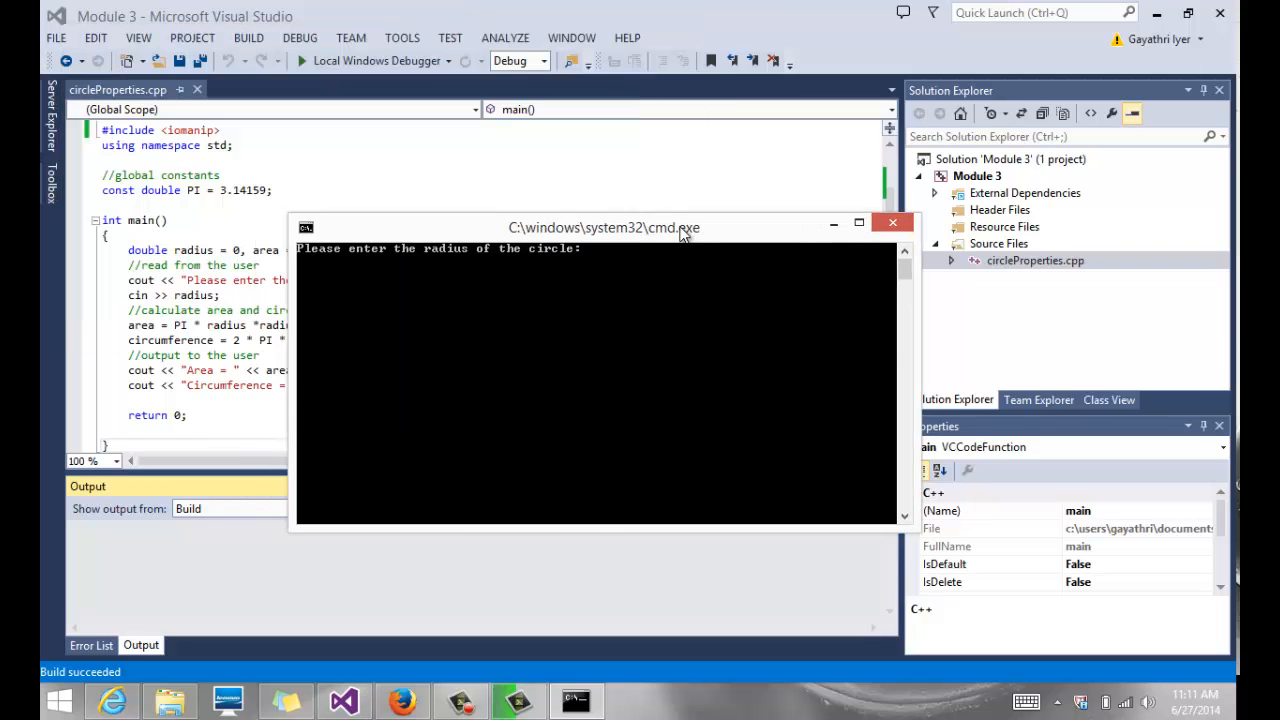
text(2.54)
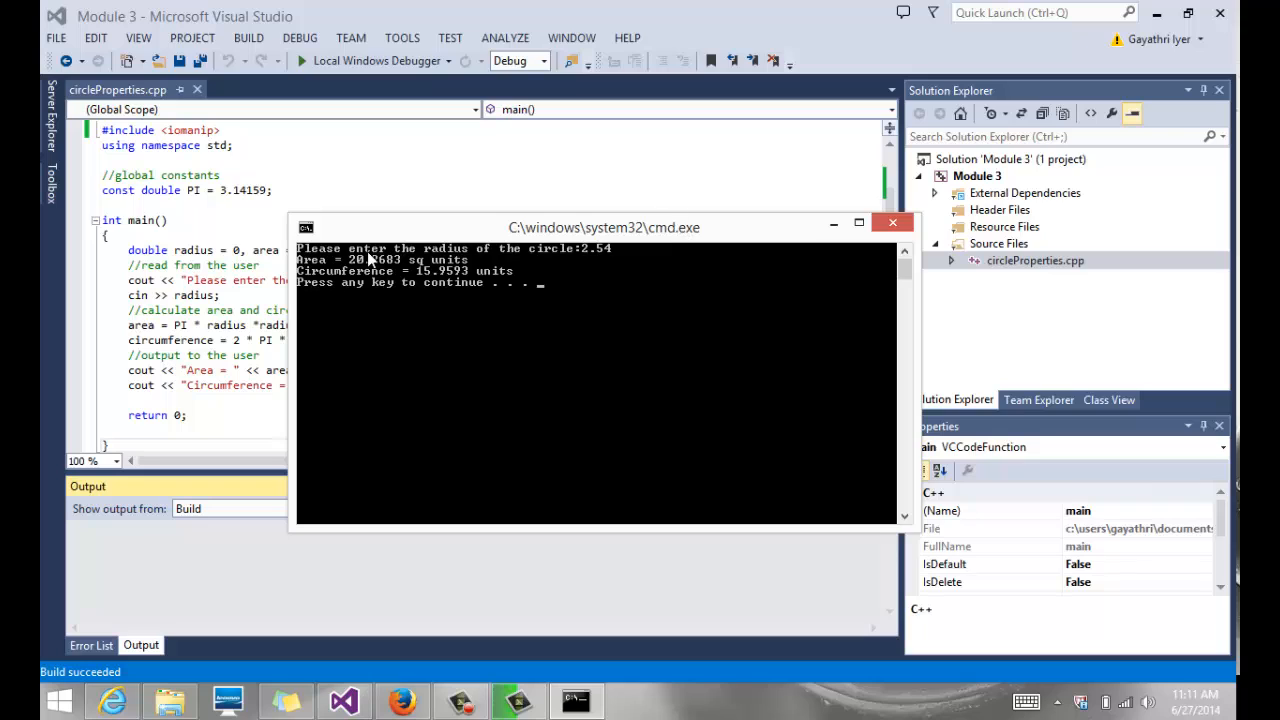
mouse_move(440, 291)
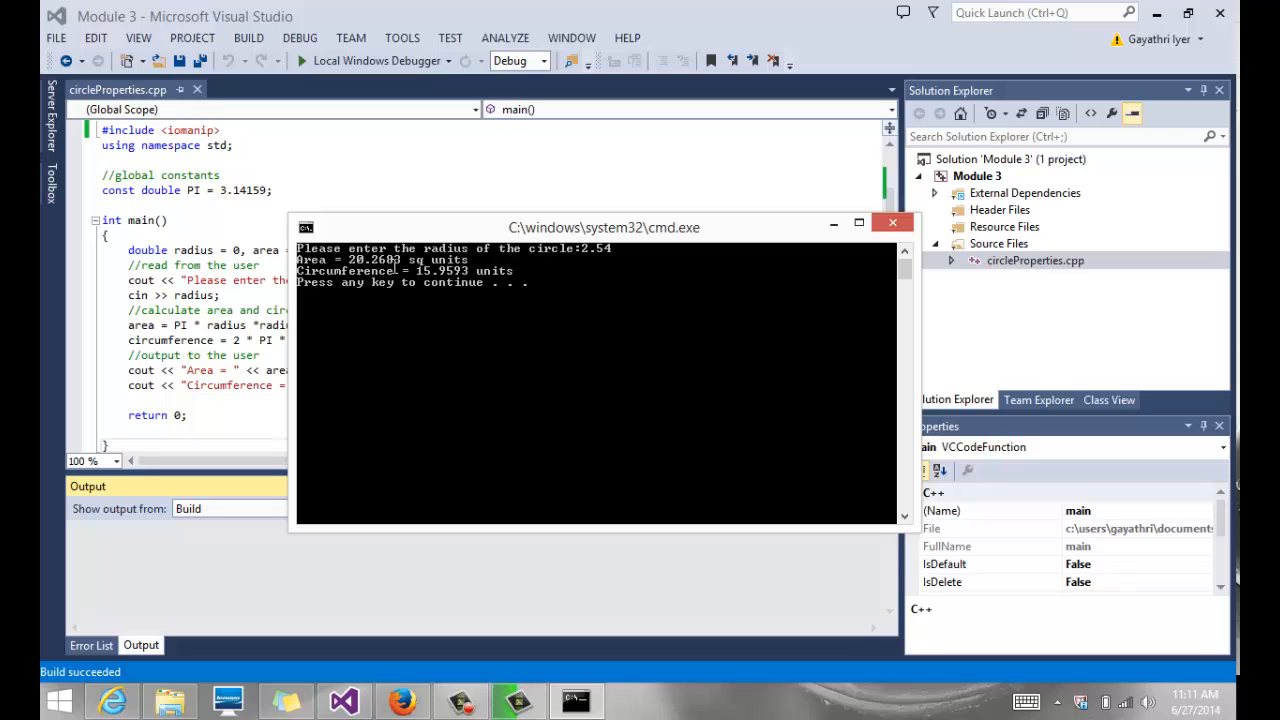
click(891, 222)
text(cout << fixed <<)
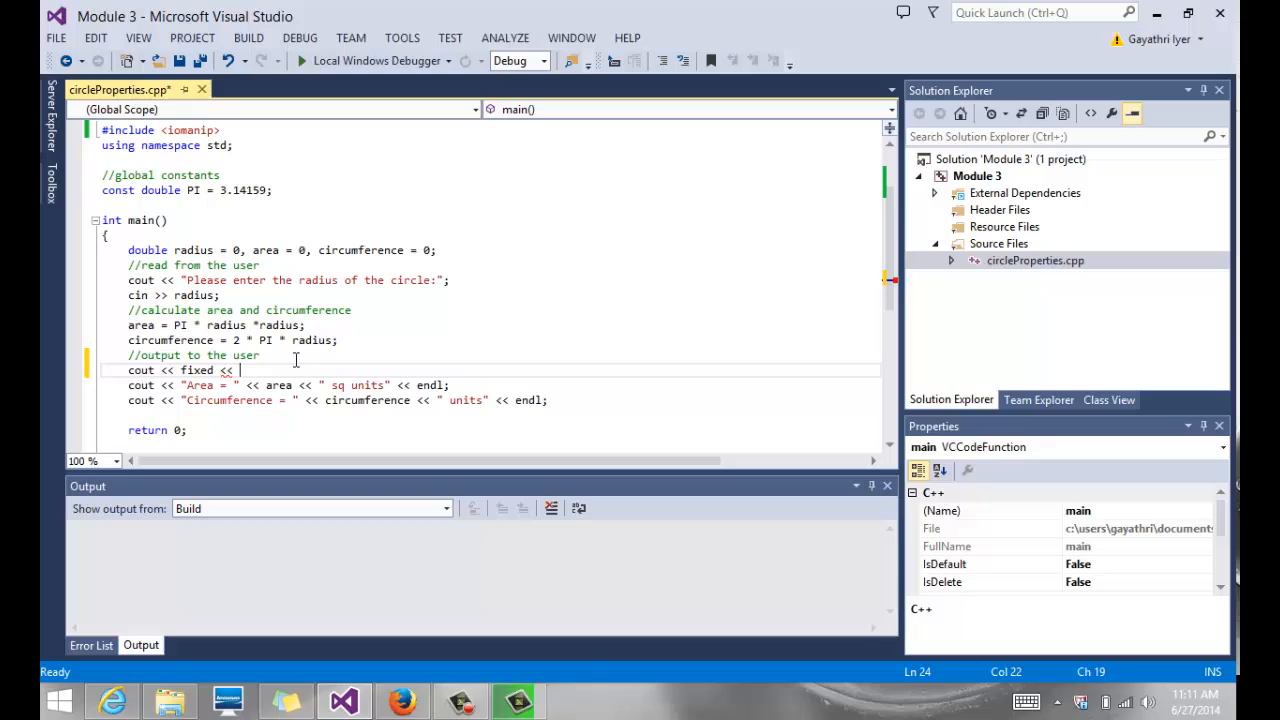
mouse_move(510, 433)
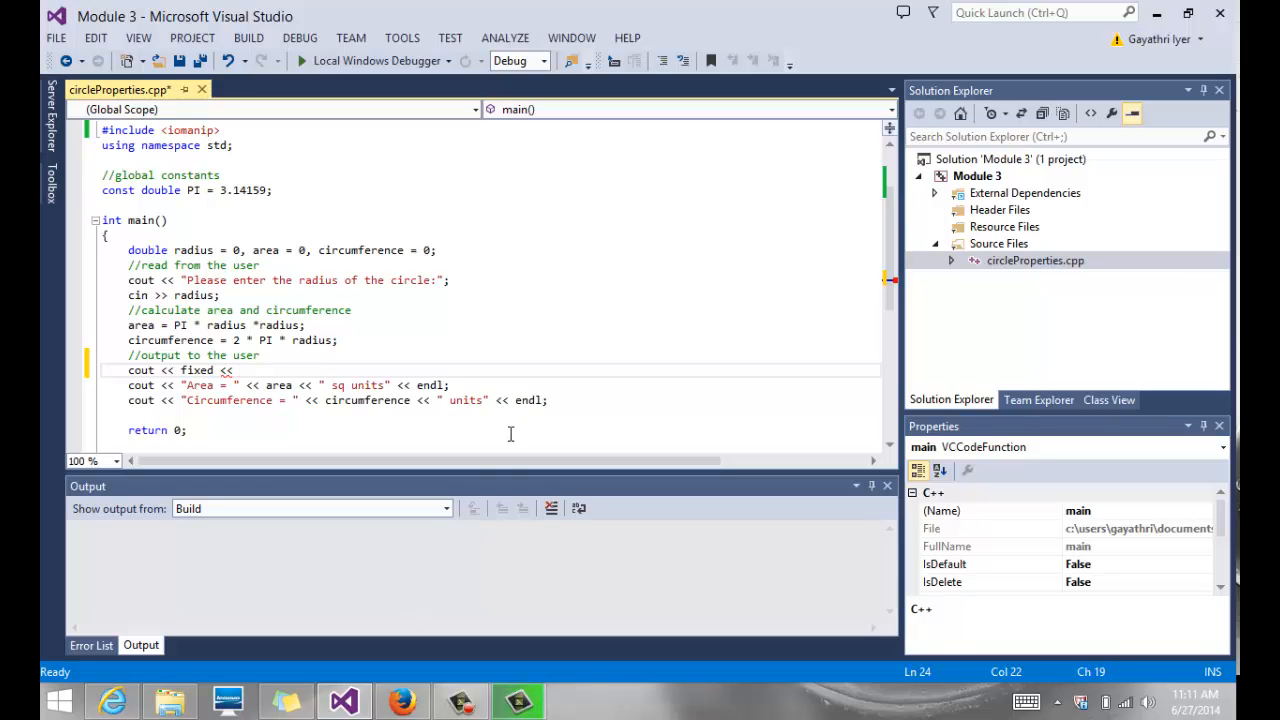
Add the line 'cout << fixed << showpoint << setprecision(2);' above the Area output
text(showpoint <<)
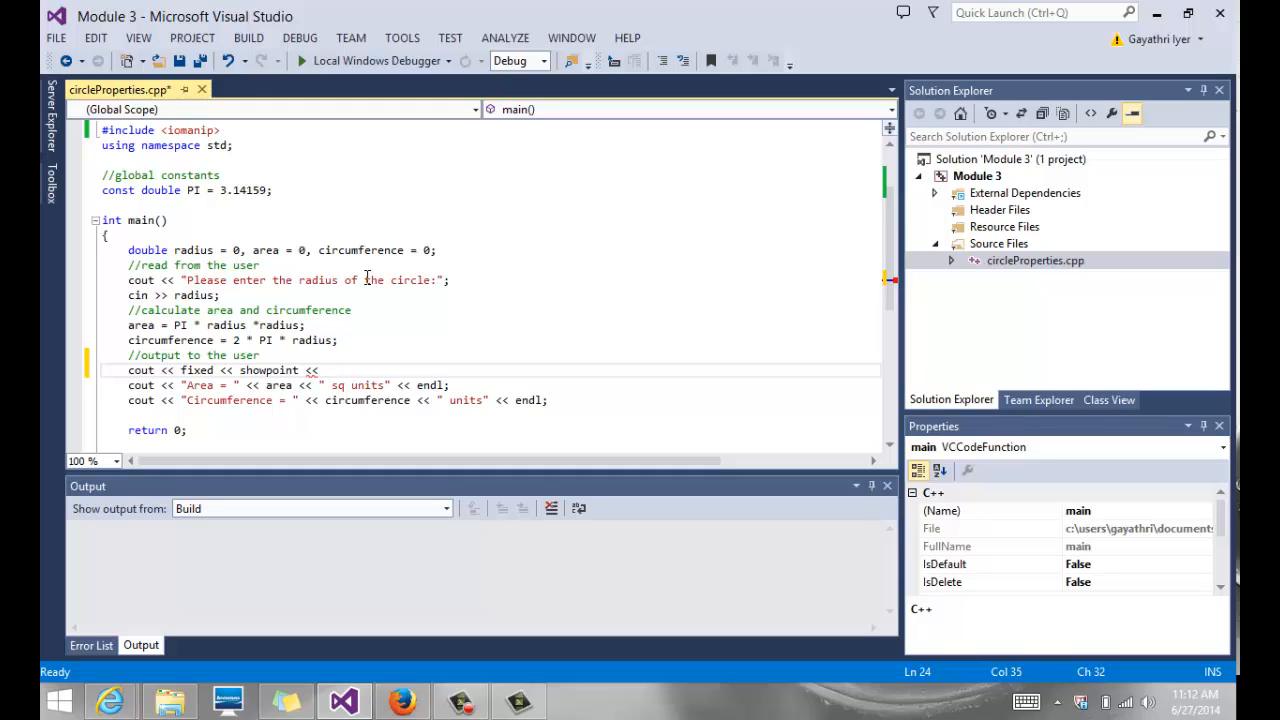
click(320, 370)
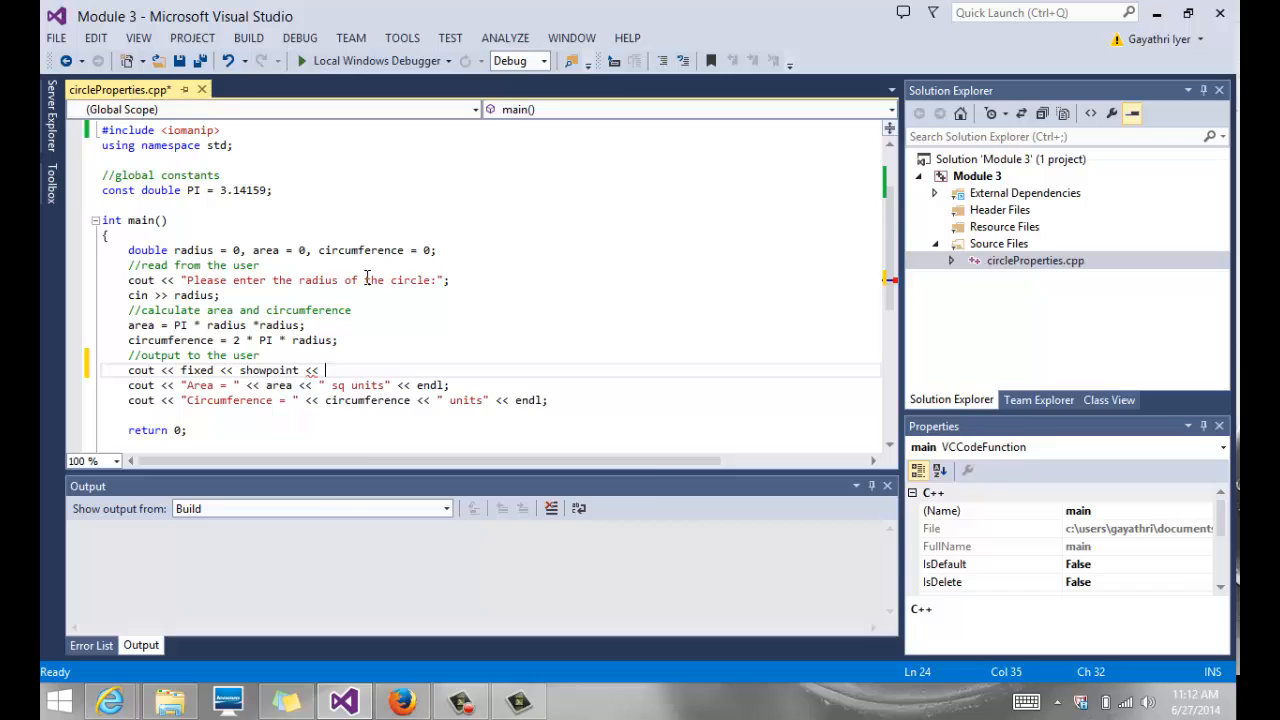
text(setprecision();)
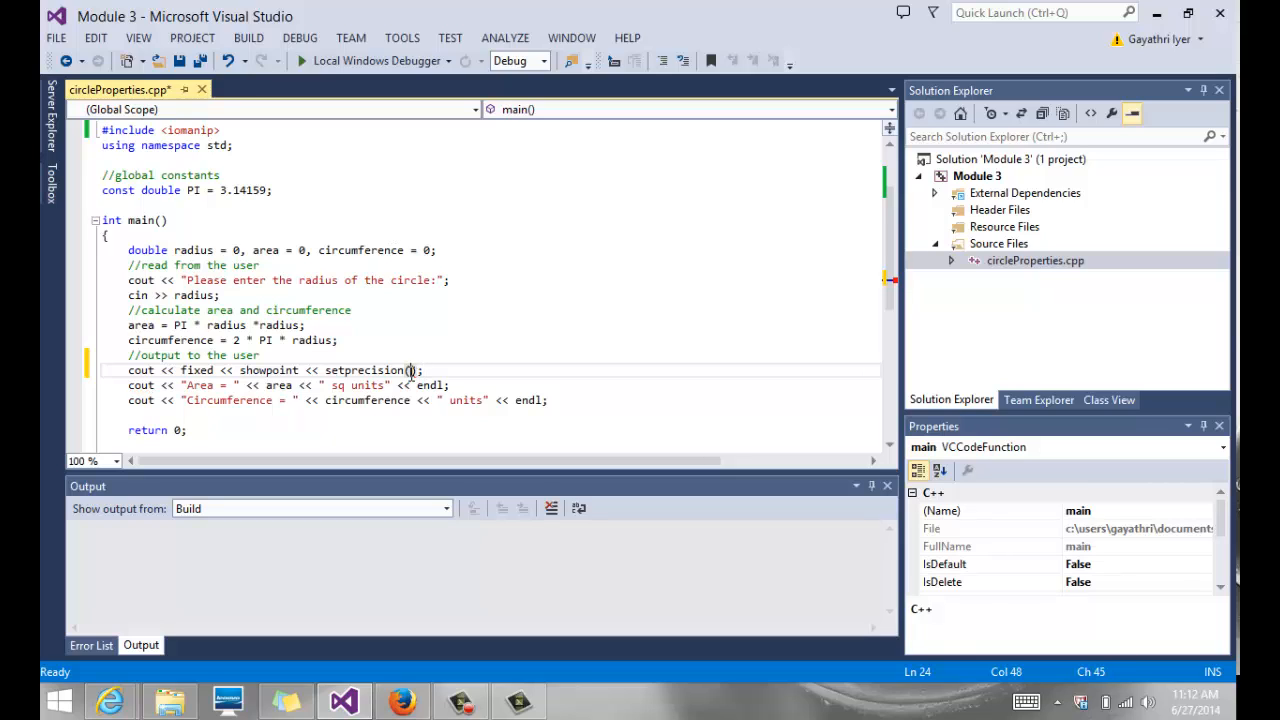
text(2)
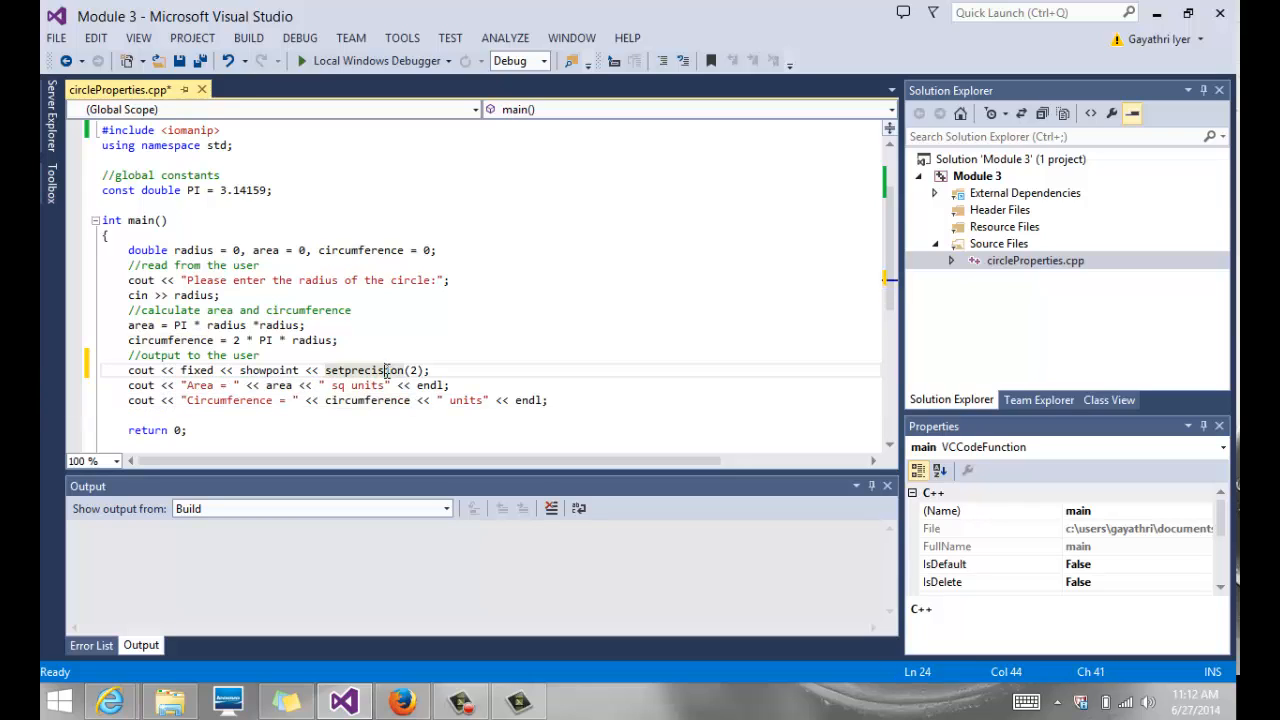
double_click(197, 370)
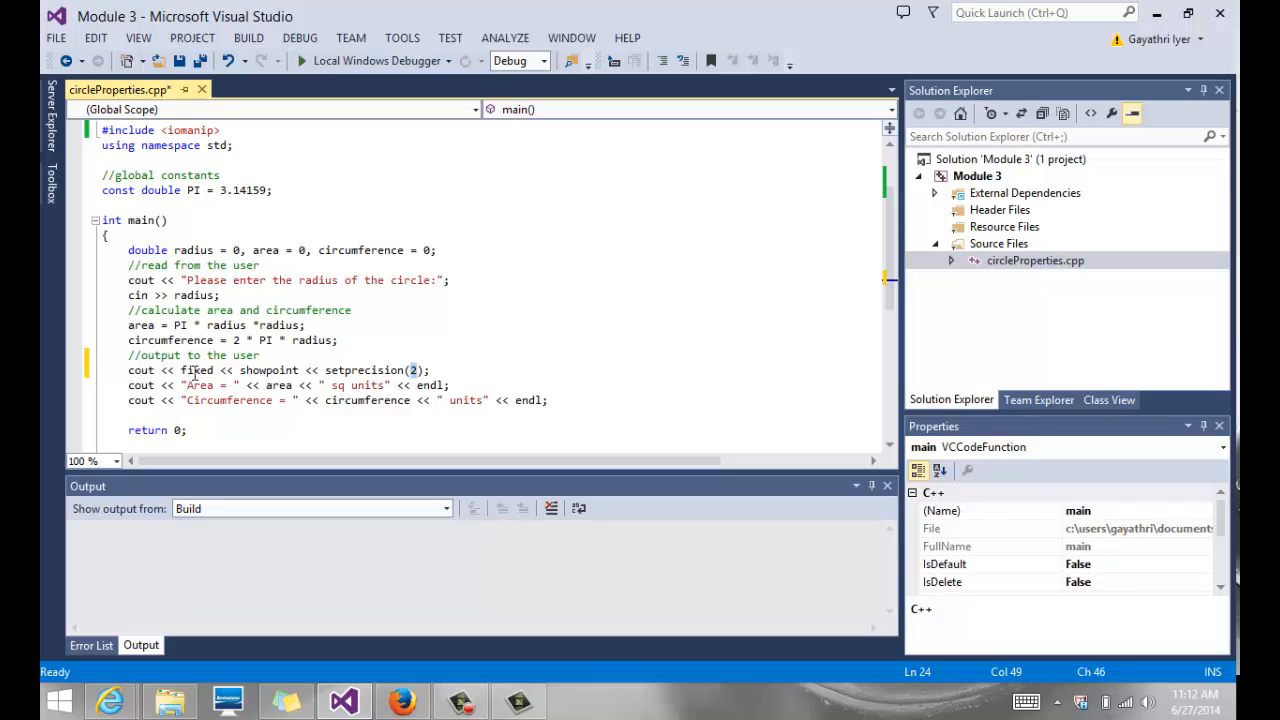
double_click(196, 370)
text(2.54)
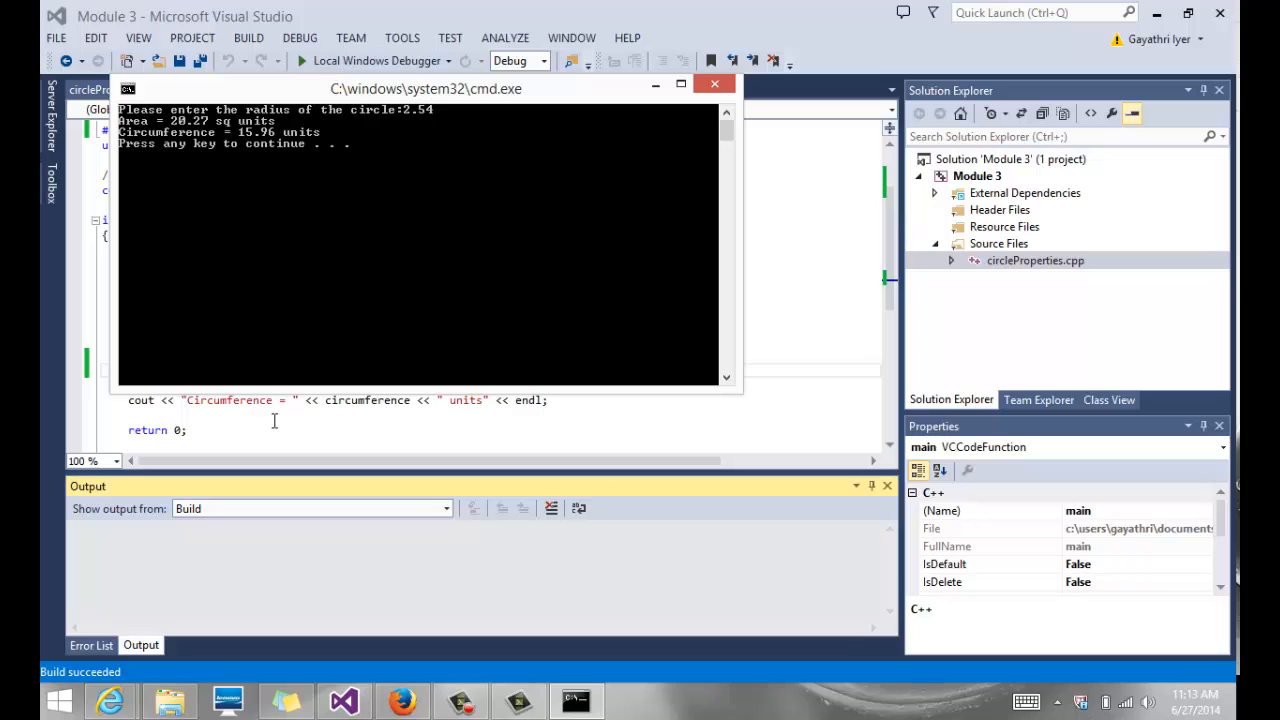
Rerun to confirm Area 20.27 and Circumference 15.96, then start a line after the output comment
drag(425, 88, 596, 170)
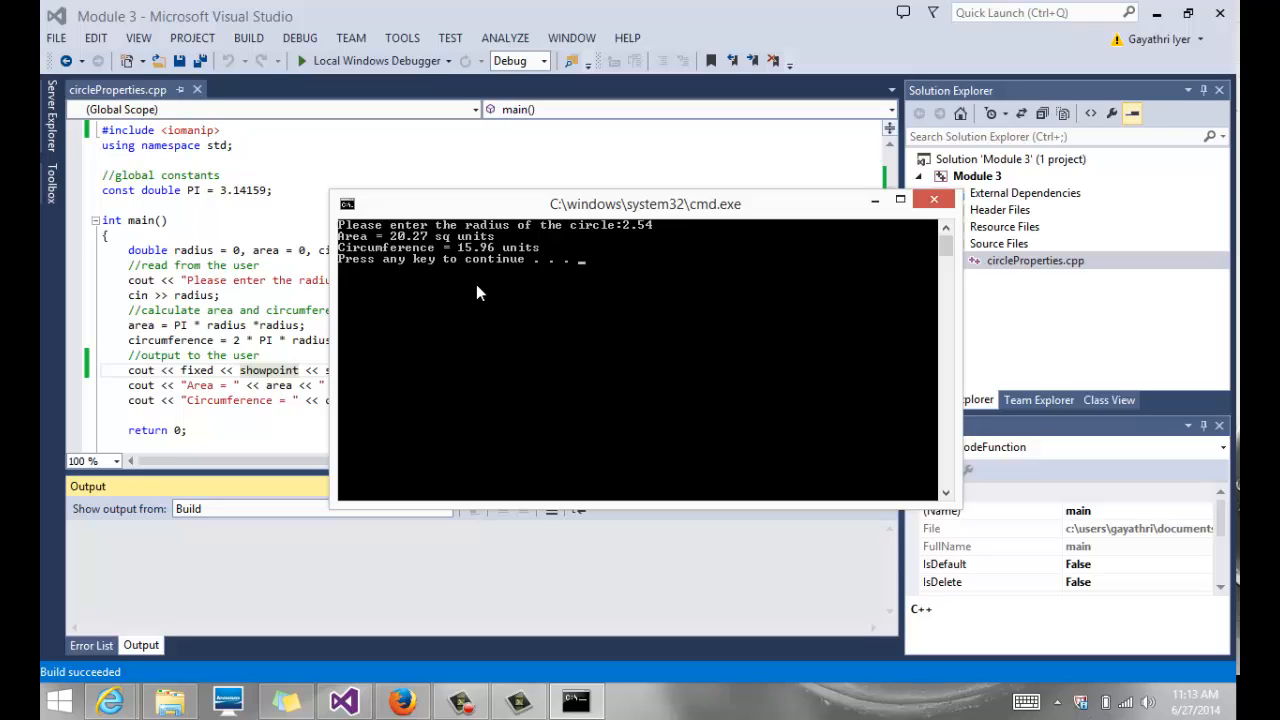
mouse_move(397, 261)
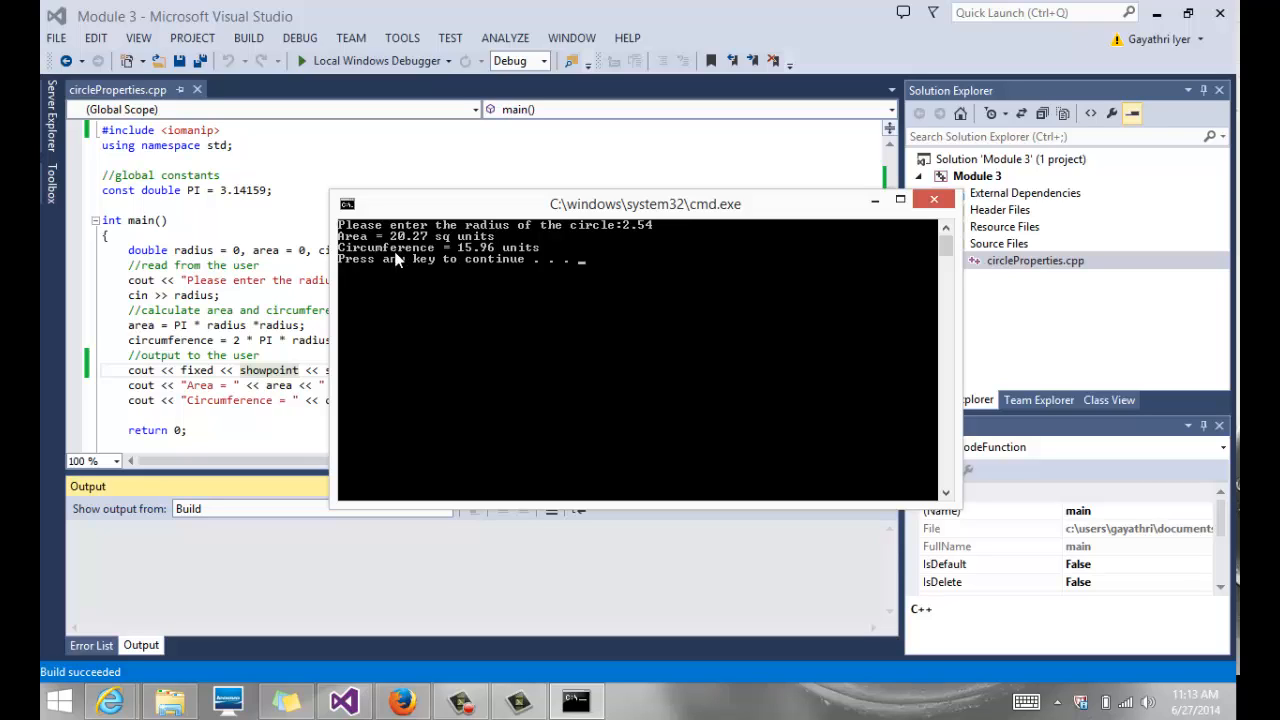
mouse_move(427, 279)
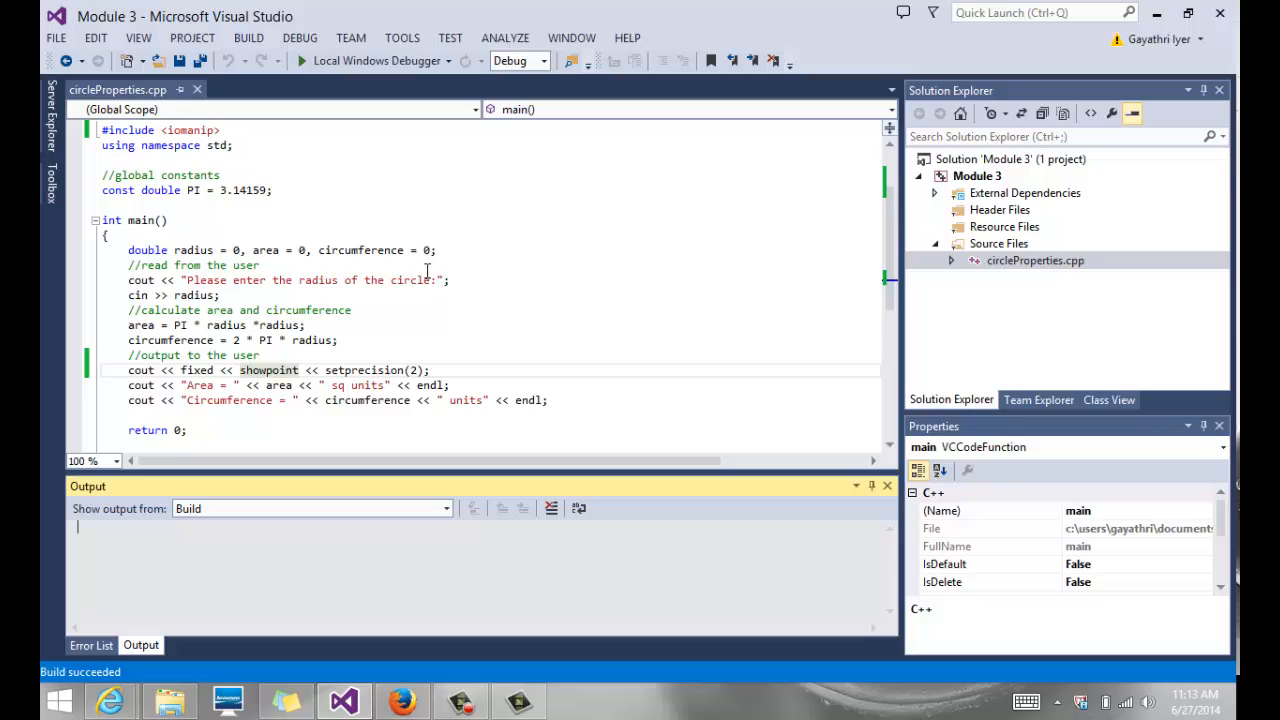
mouse_move(425, 330)
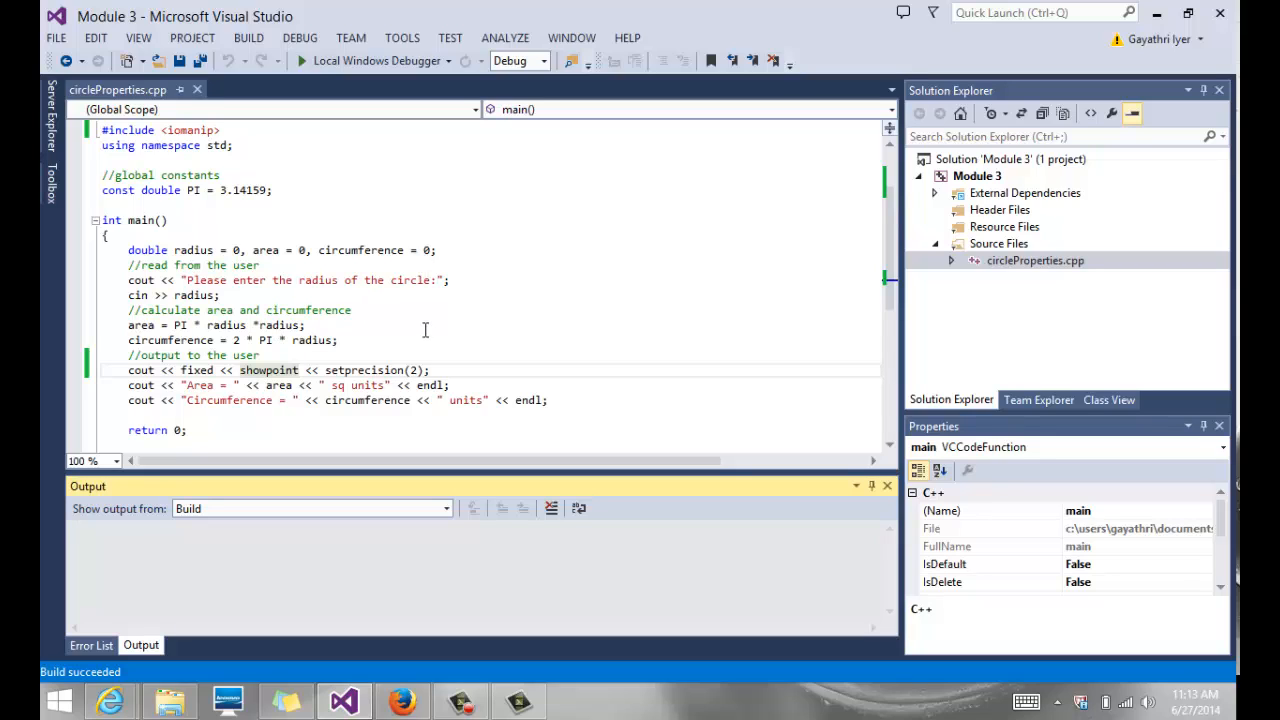
mouse_move(275, 357)
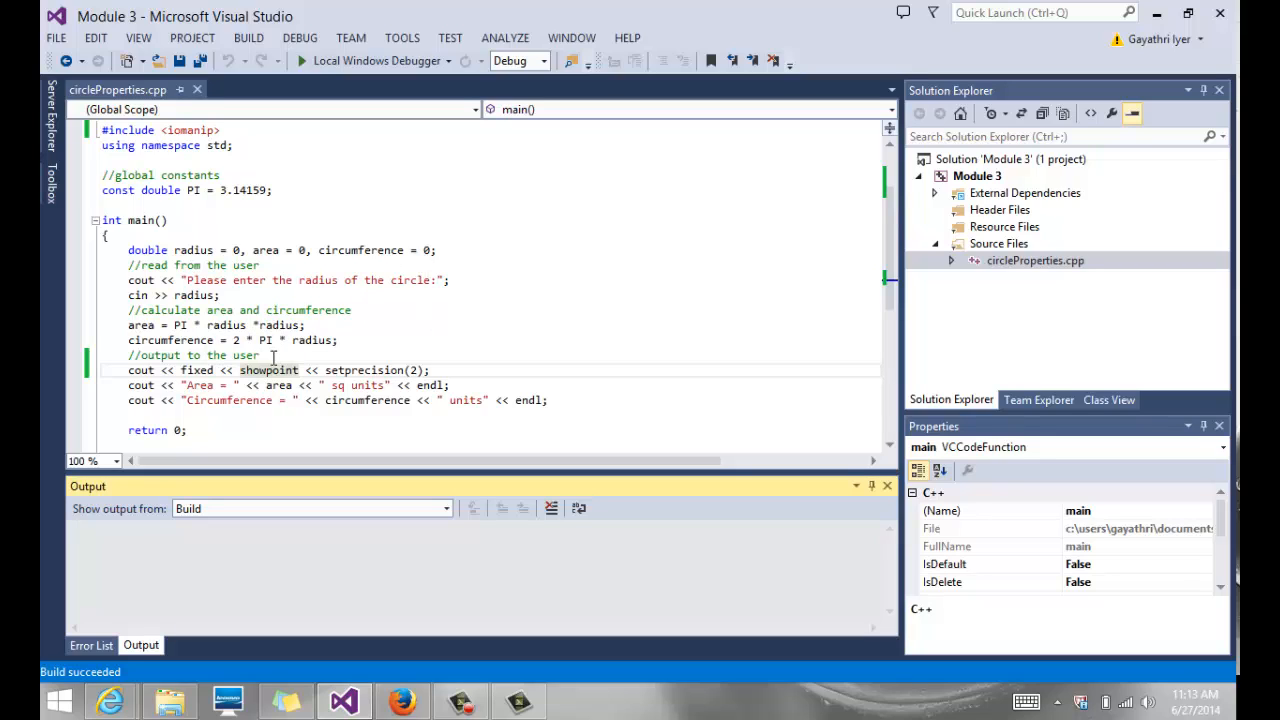
click(260, 355)
text(cout <<)
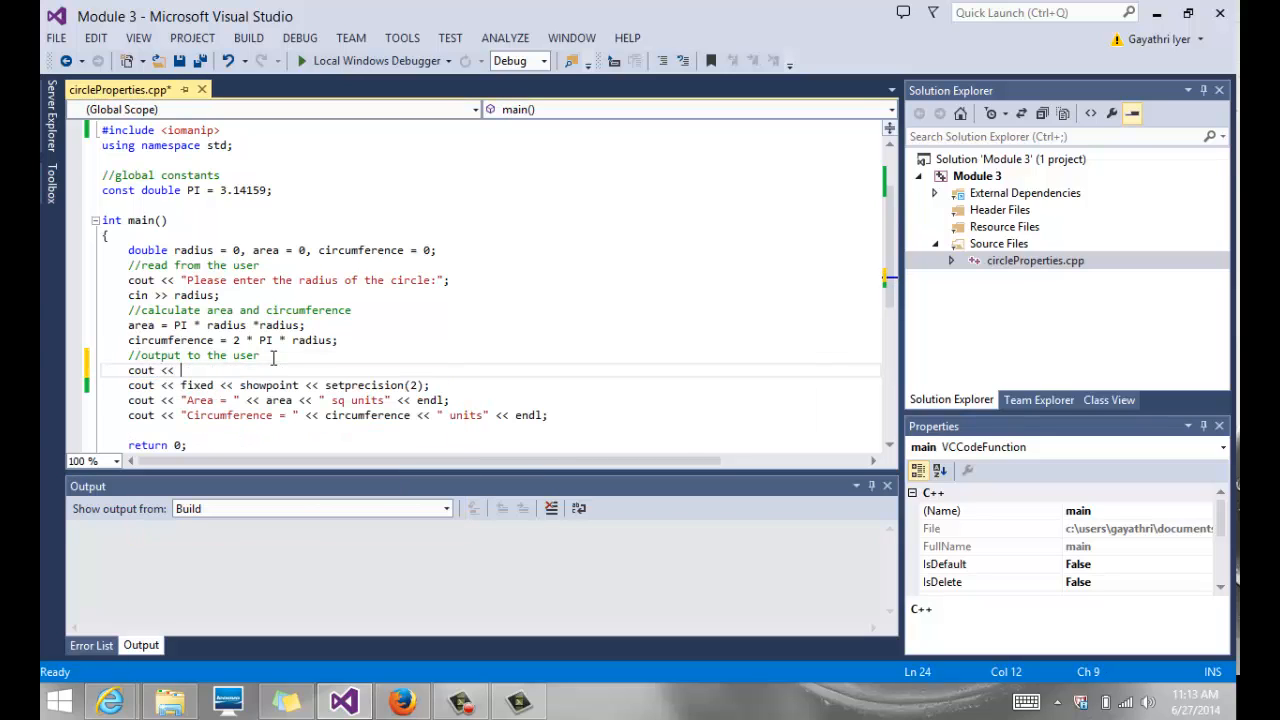
Add an endl line, setw(15) padding on the Area line, and << endl on Circumference
text(endl;)
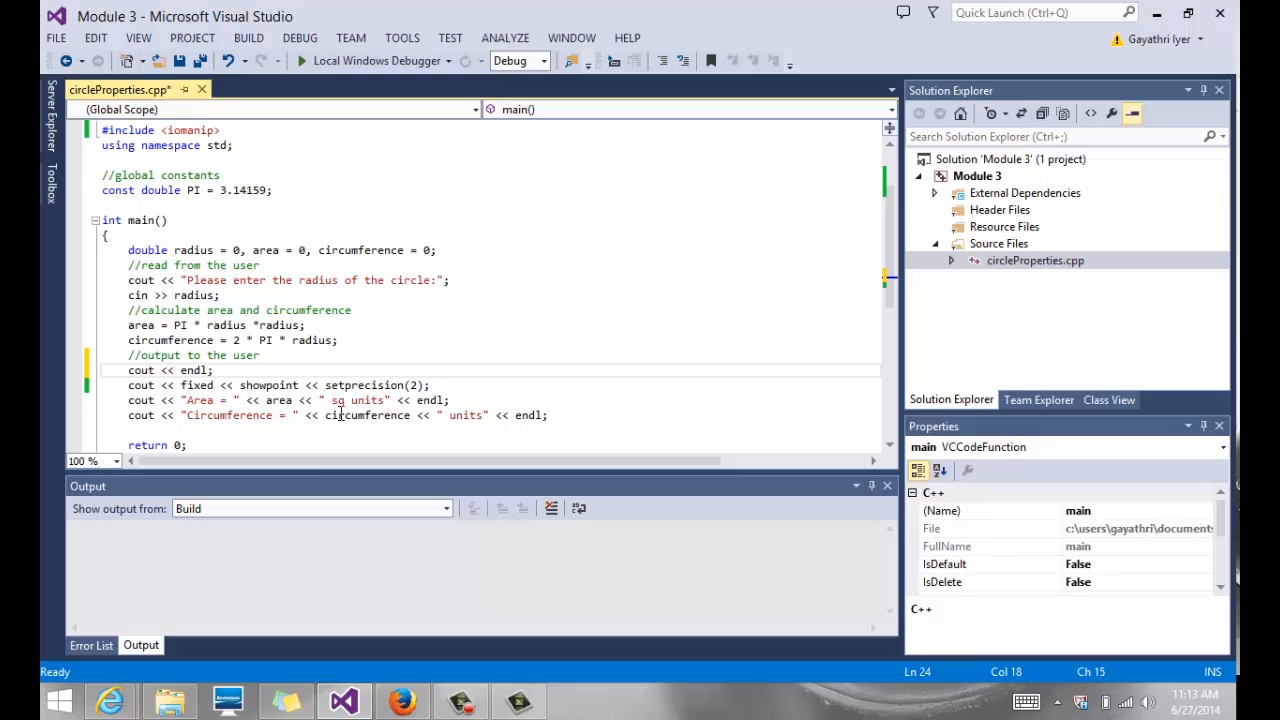
scroll(down, 3)
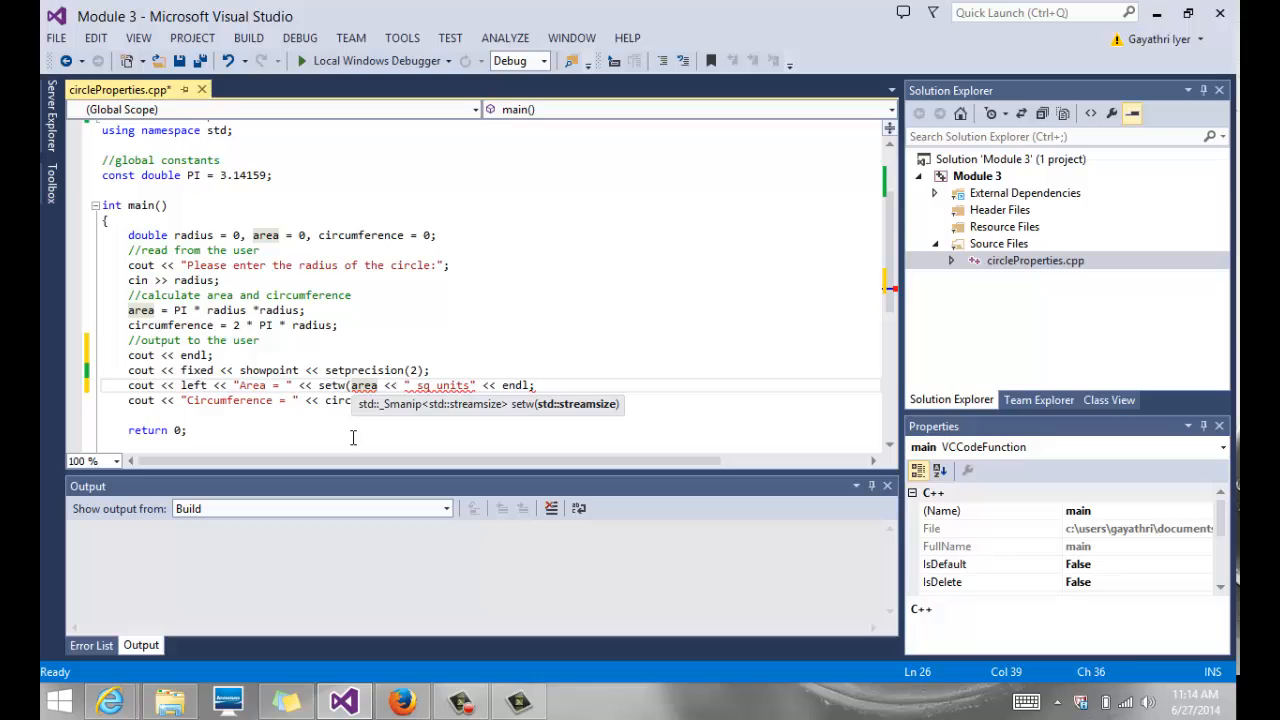
text(15) <<)
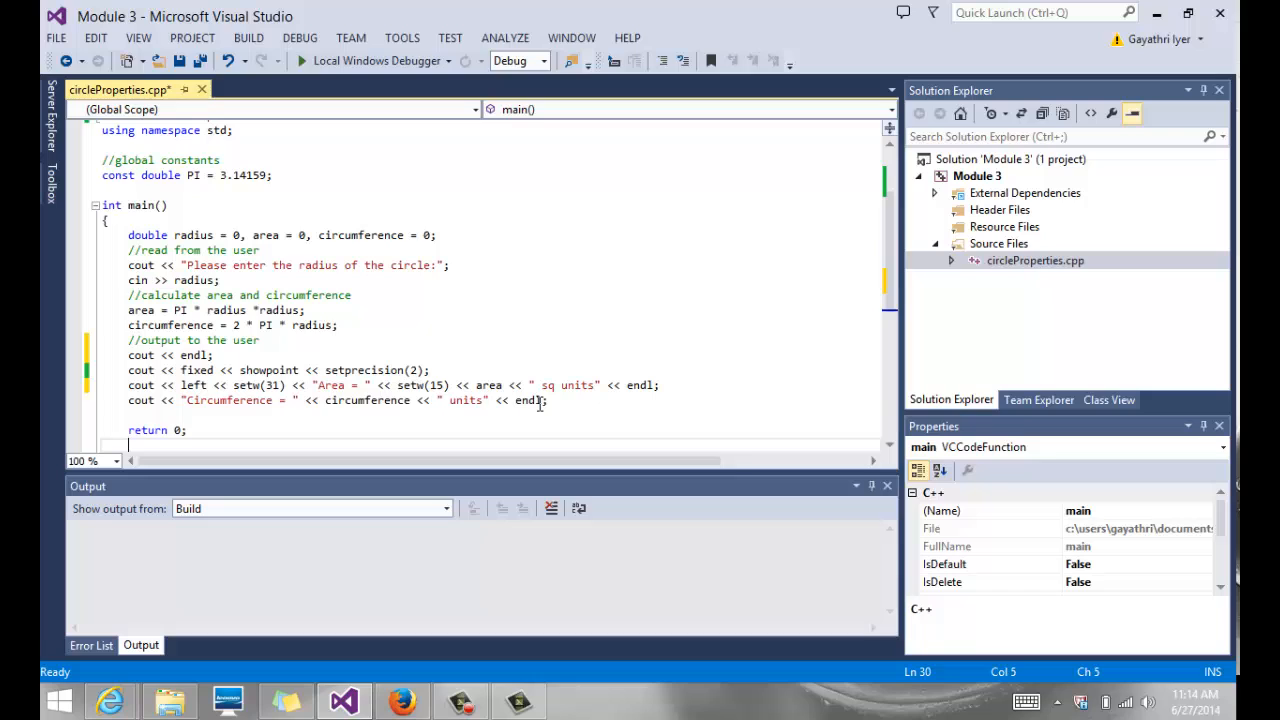
click(540, 400)
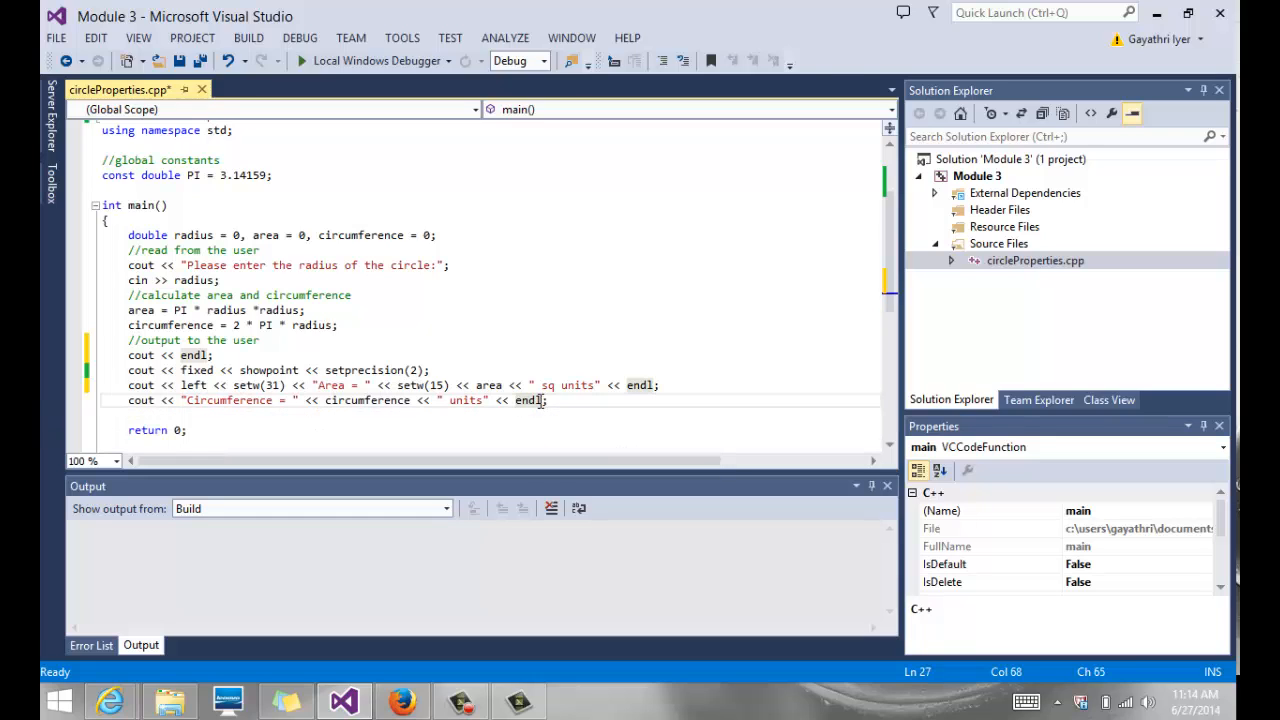
text(<< endl)
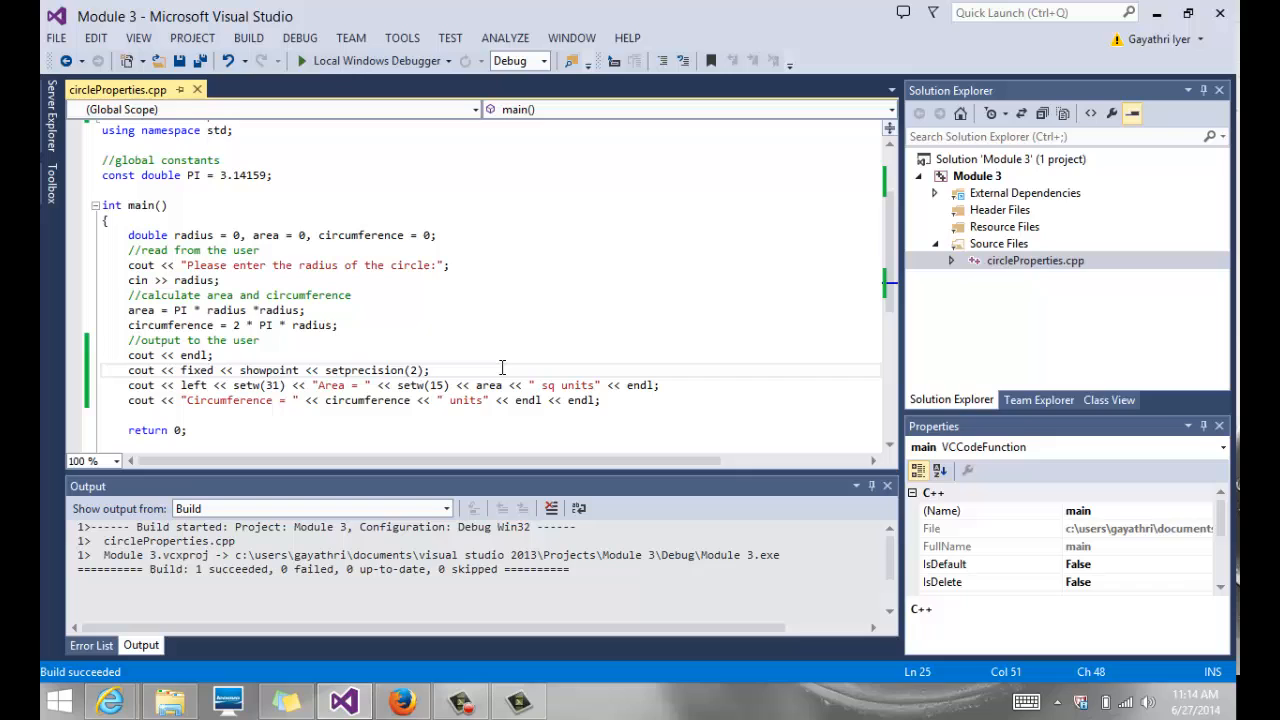
Run the program with radius 2.54 to check the padded output
click(301, 60)
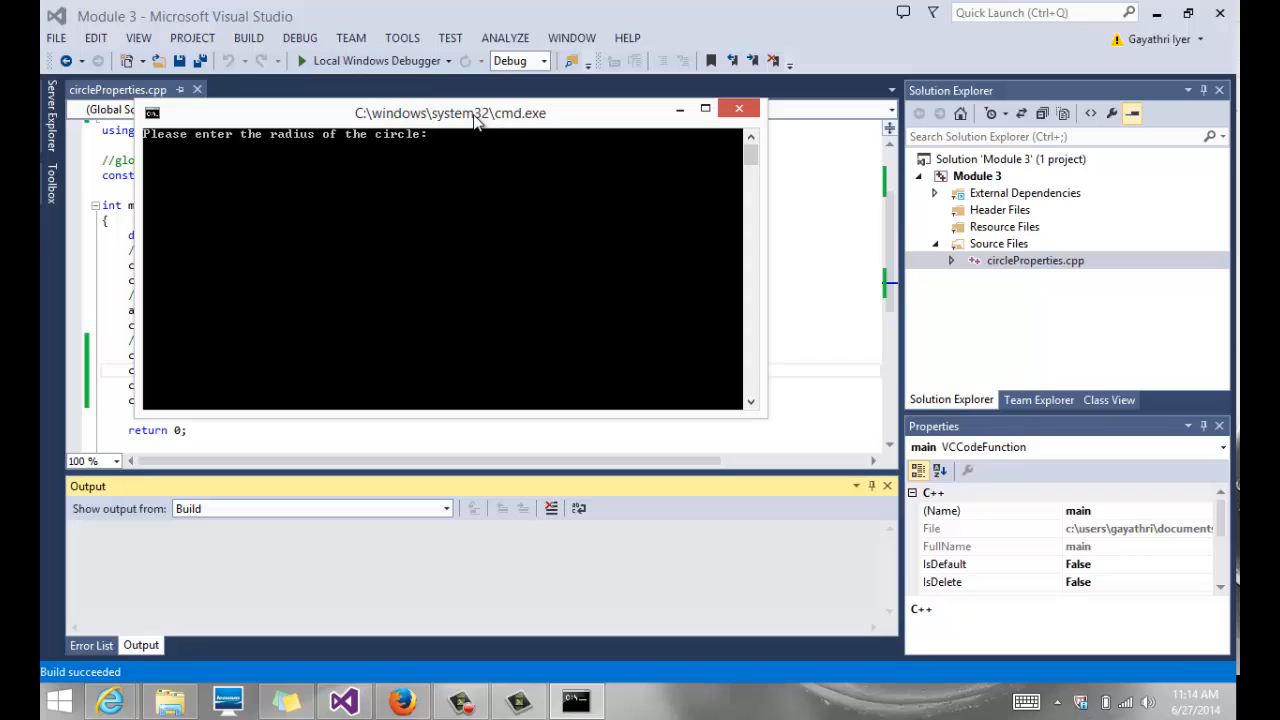
text(2.54)
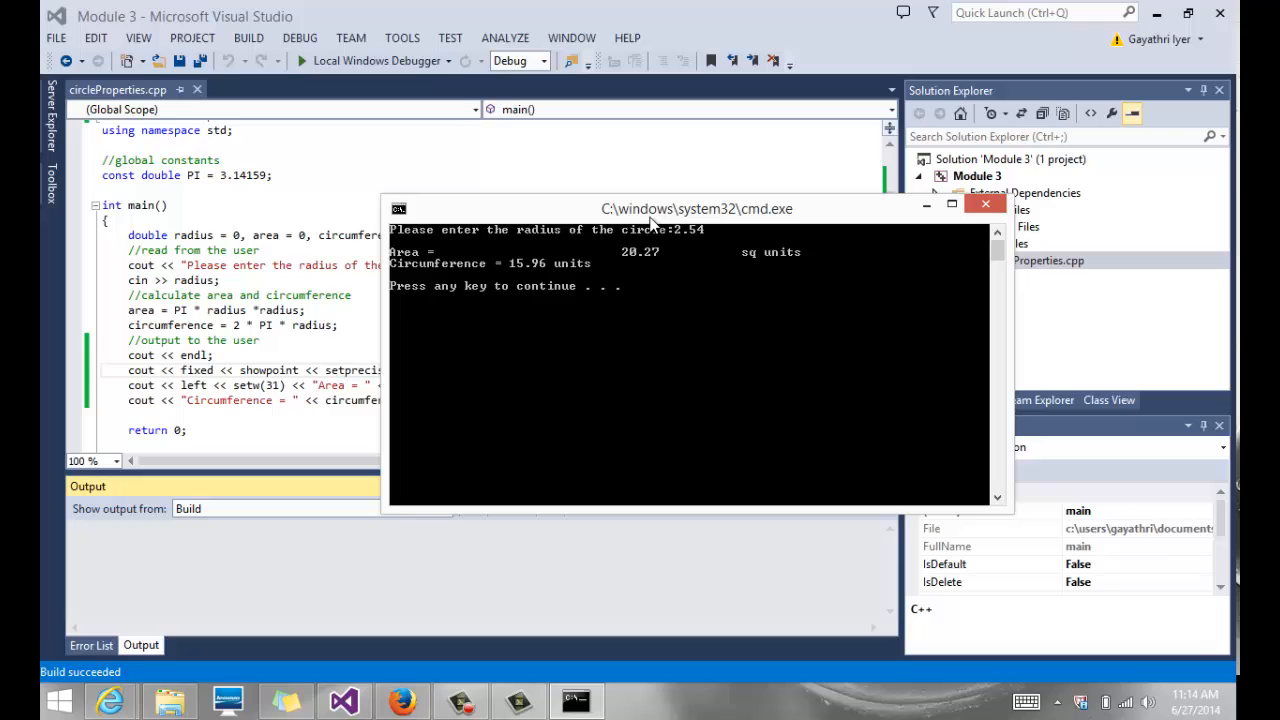
mouse_move(432, 263)
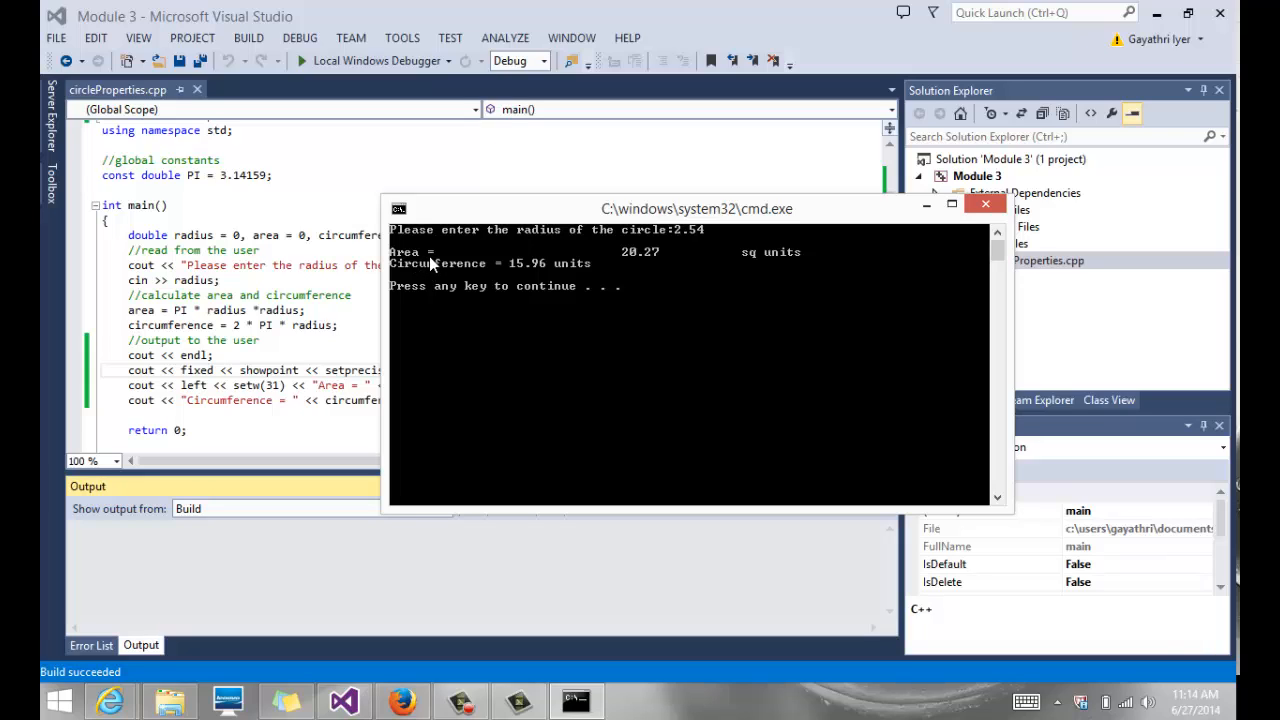
mouse_move(540, 258)
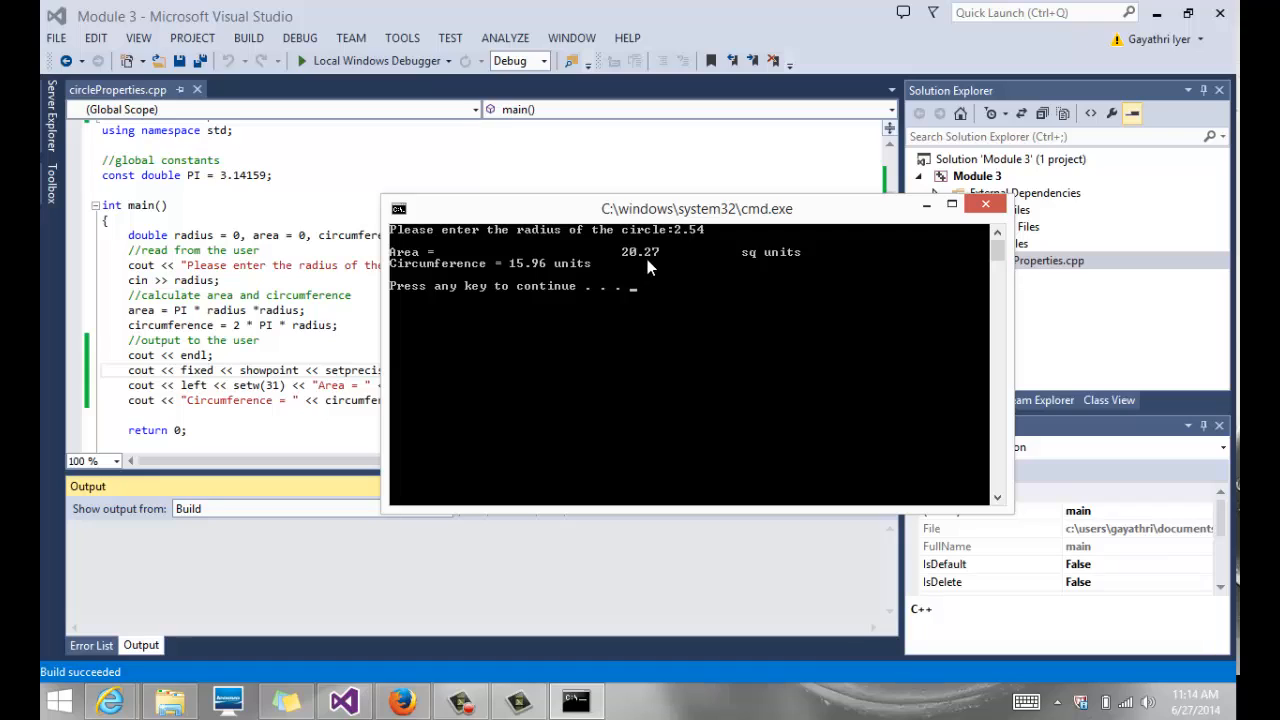
mouse_move(754, 267)
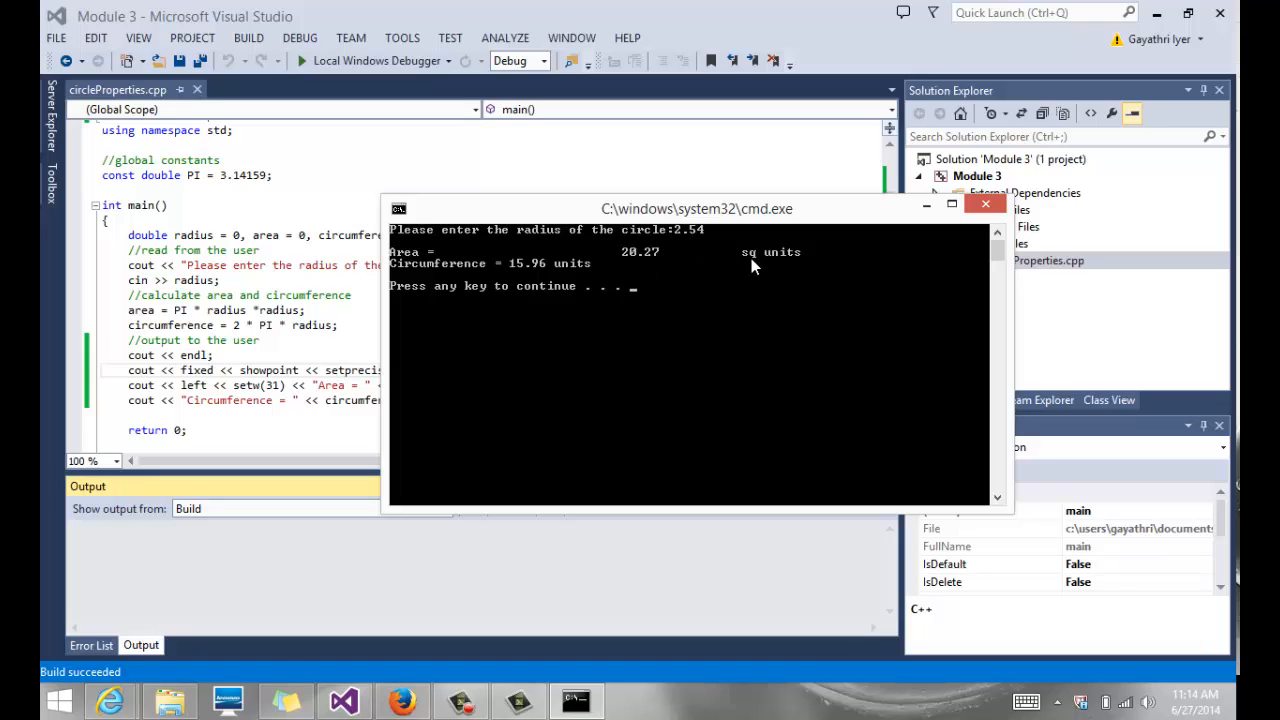
mouse_move(740, 228)
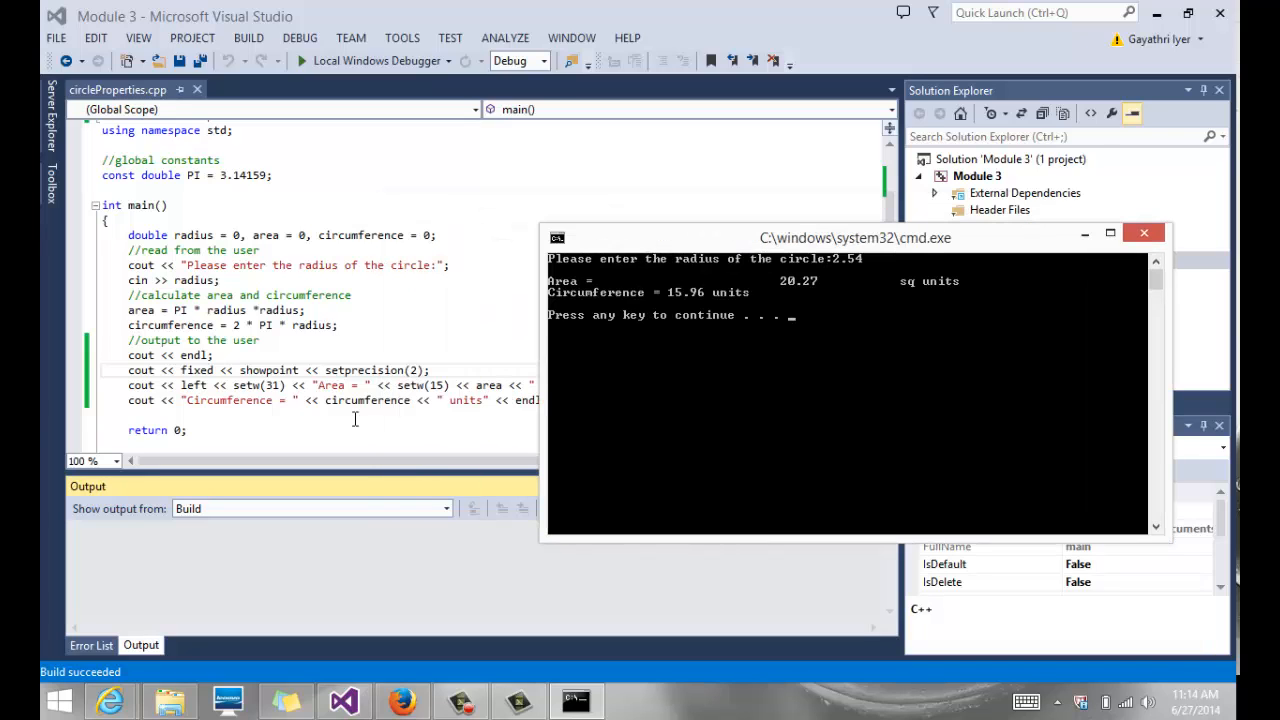
mouse_move(195, 385)
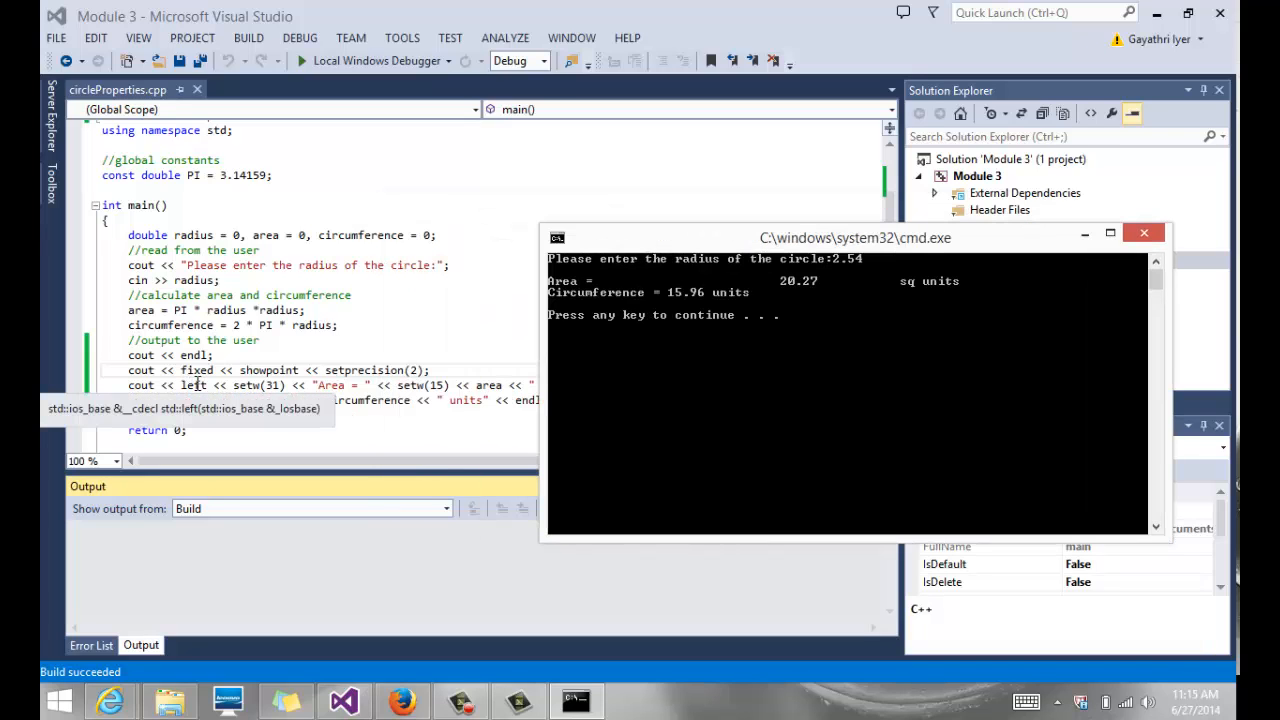
mouse_move(785, 288)
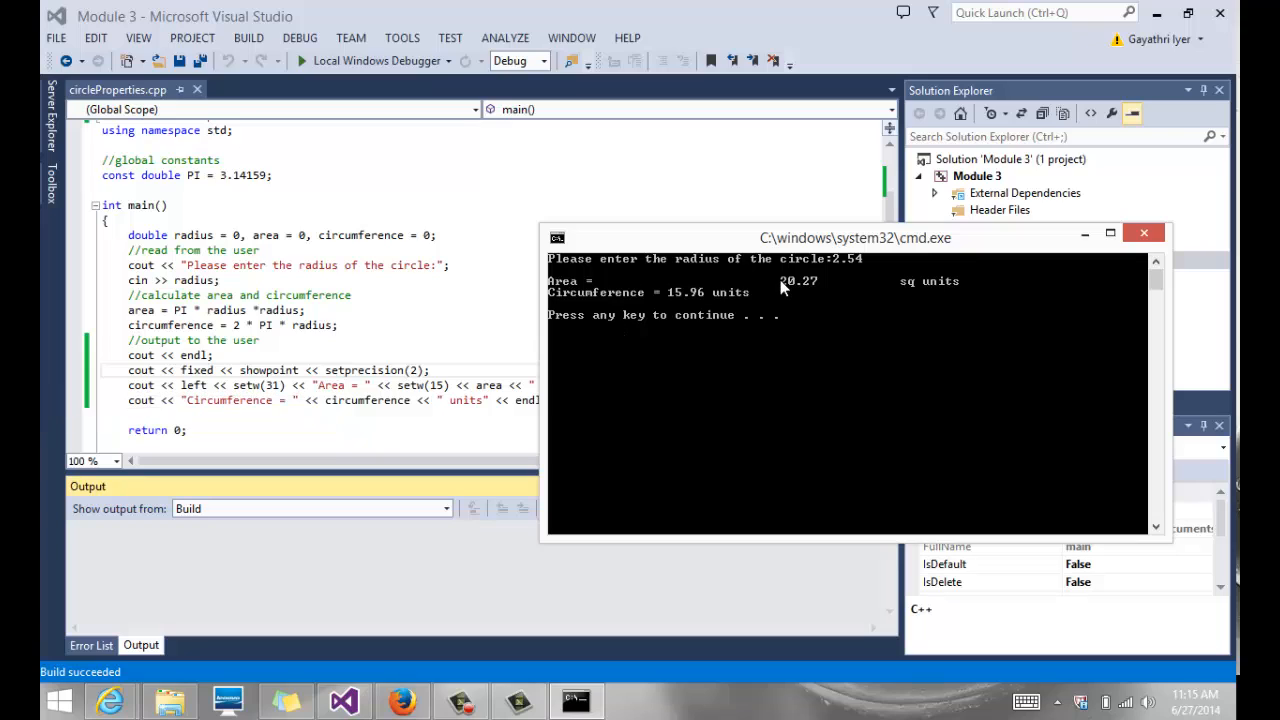
mouse_move(795, 290)
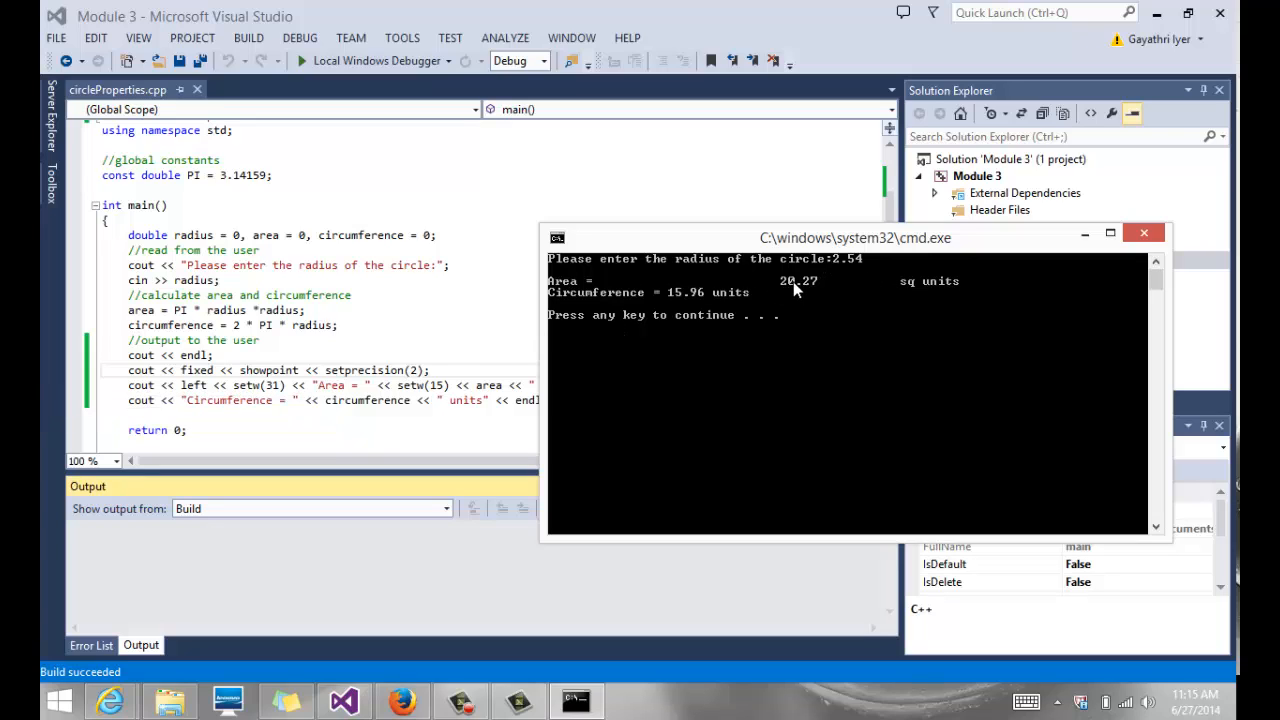
mouse_move(835, 290)
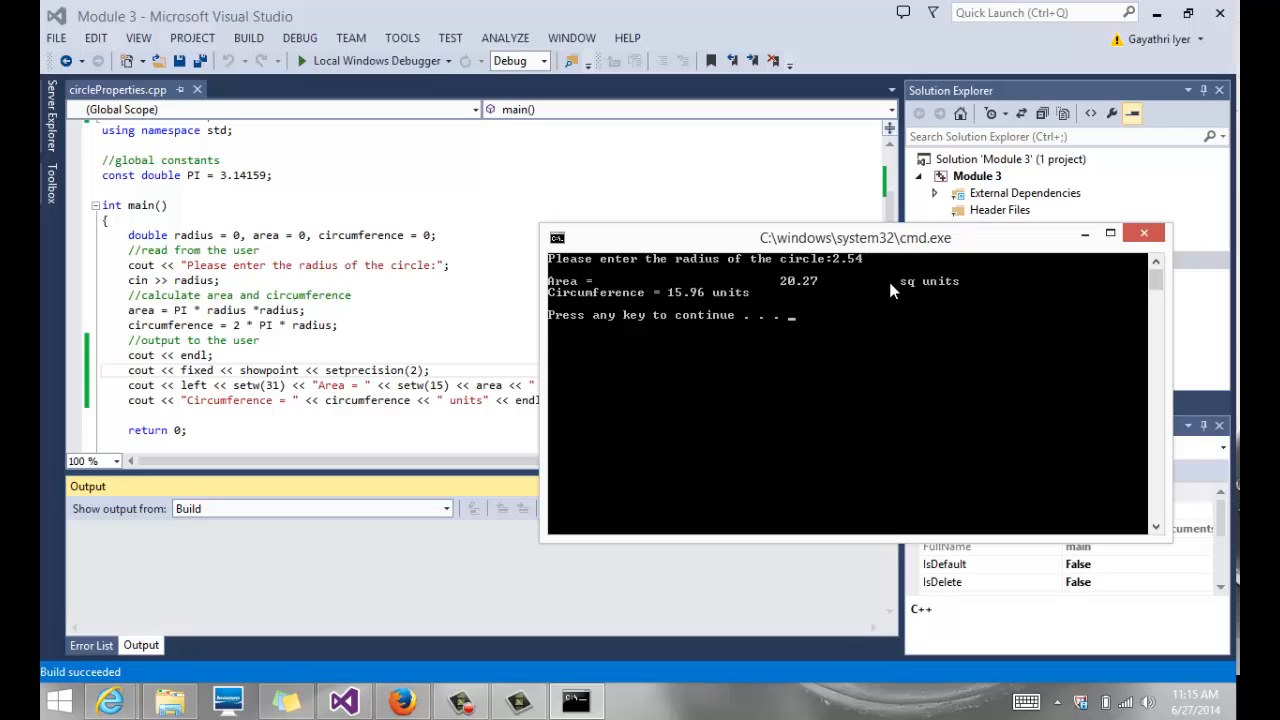
mouse_move(808, 290)
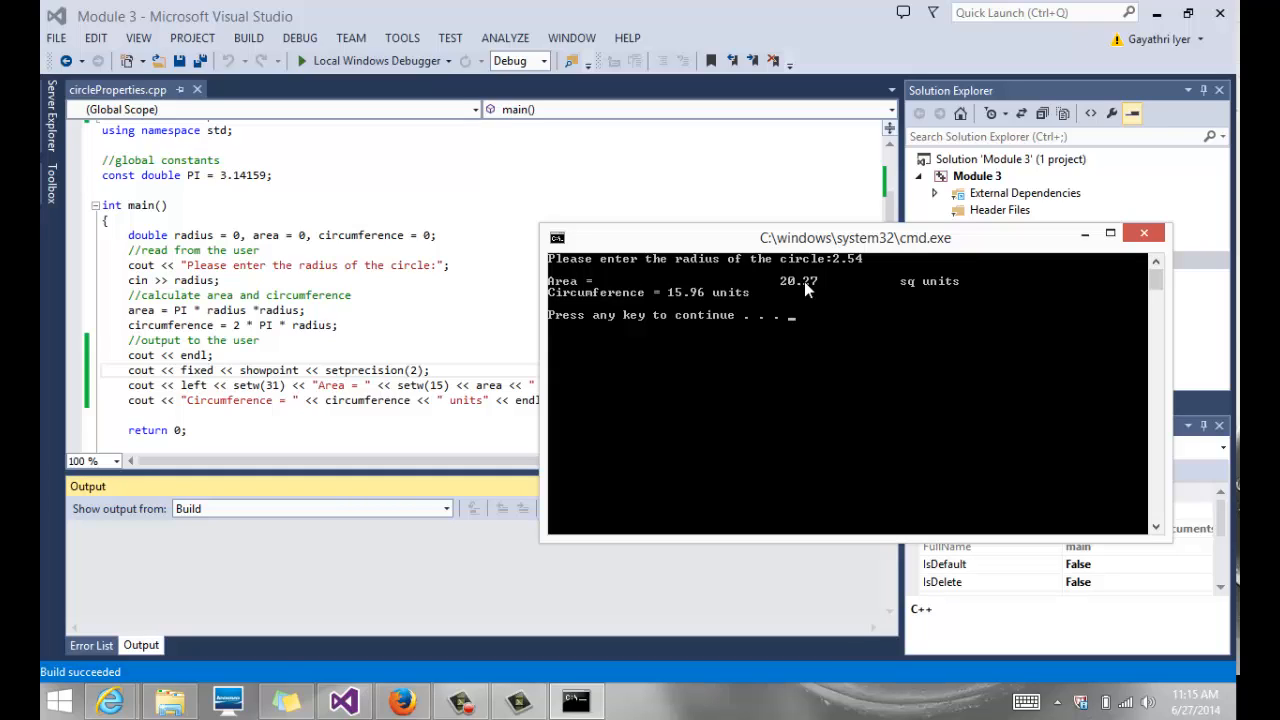
mouse_move(918, 292)
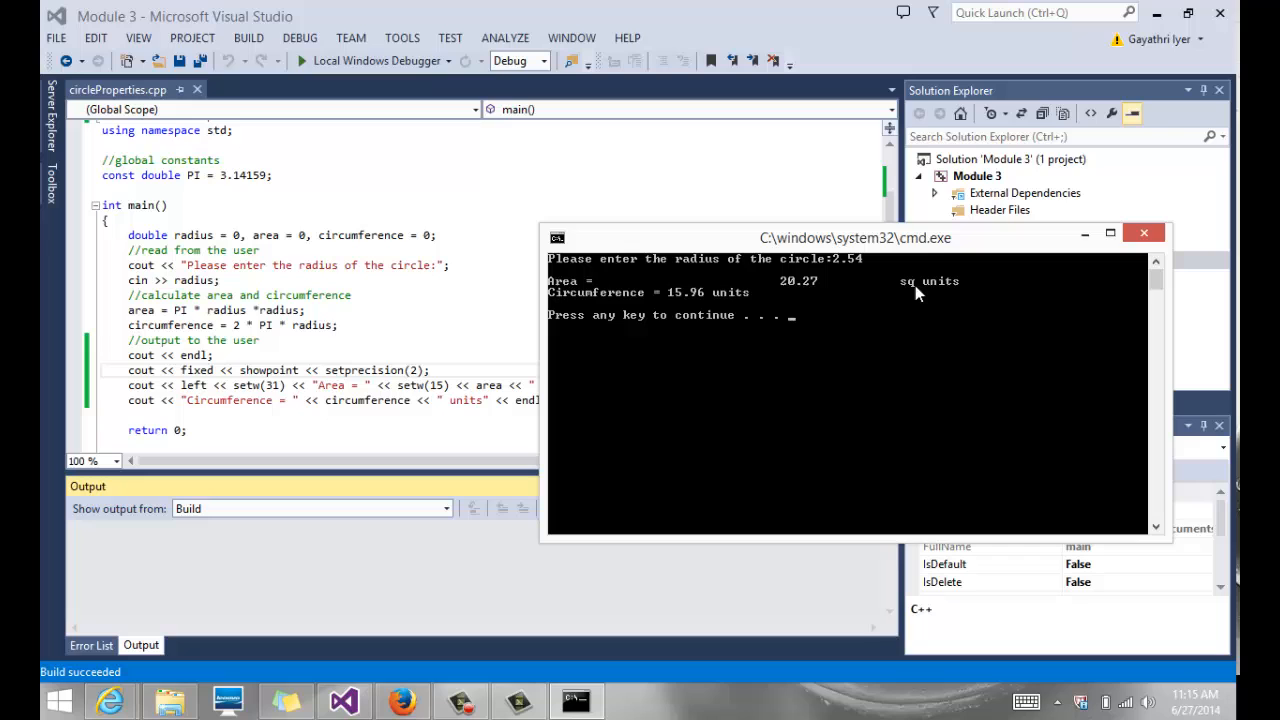
mouse_move(872, 283)
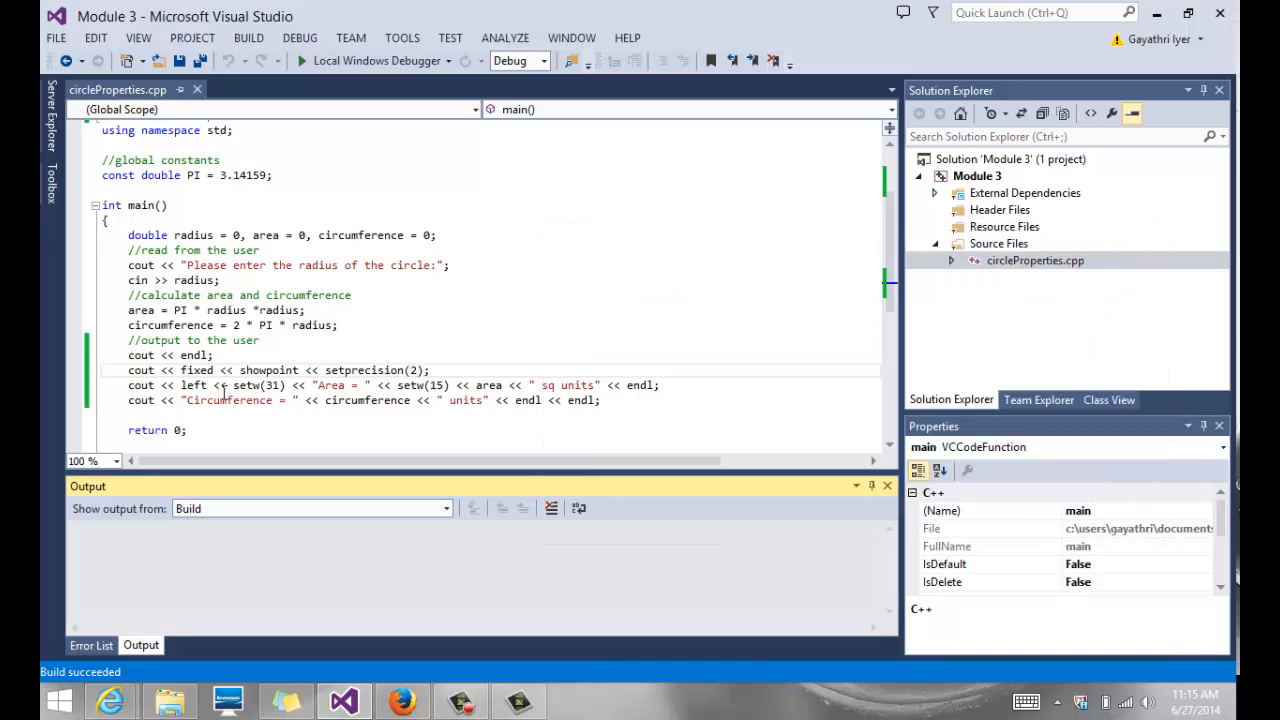
mouse_move(247, 385)
text(left << setw(31) <<)
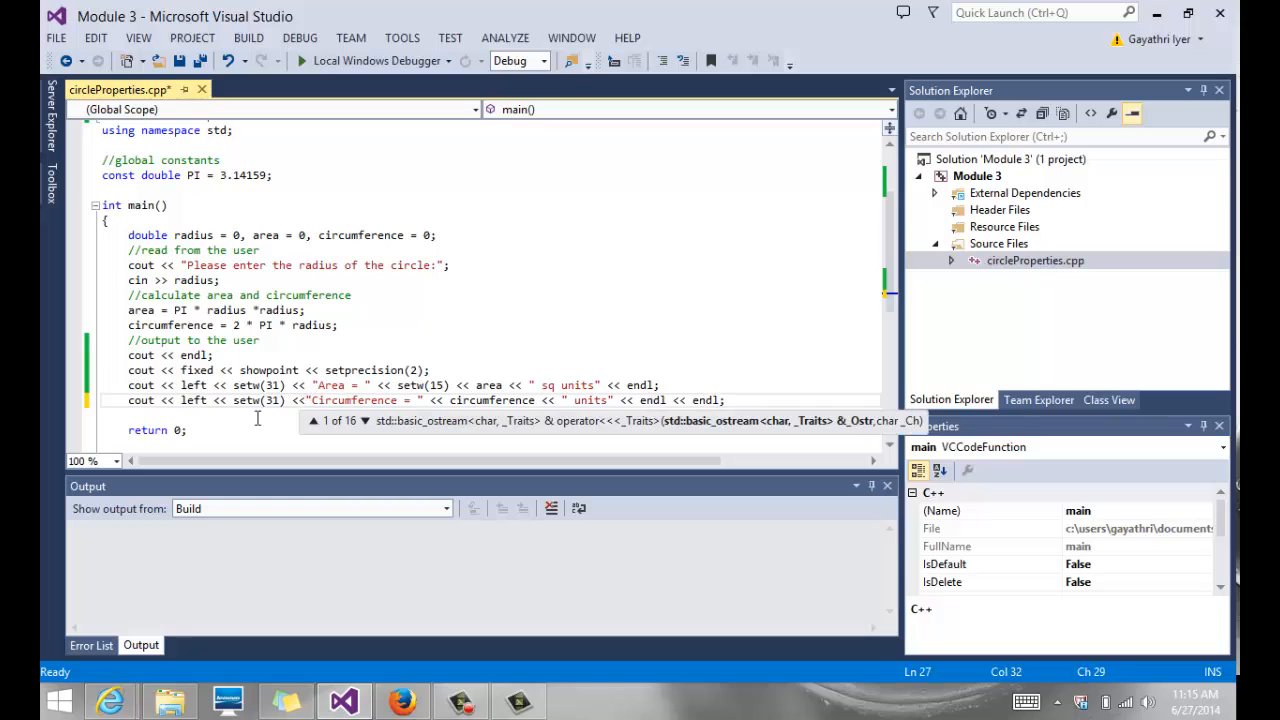
mouse_move(455, 385)
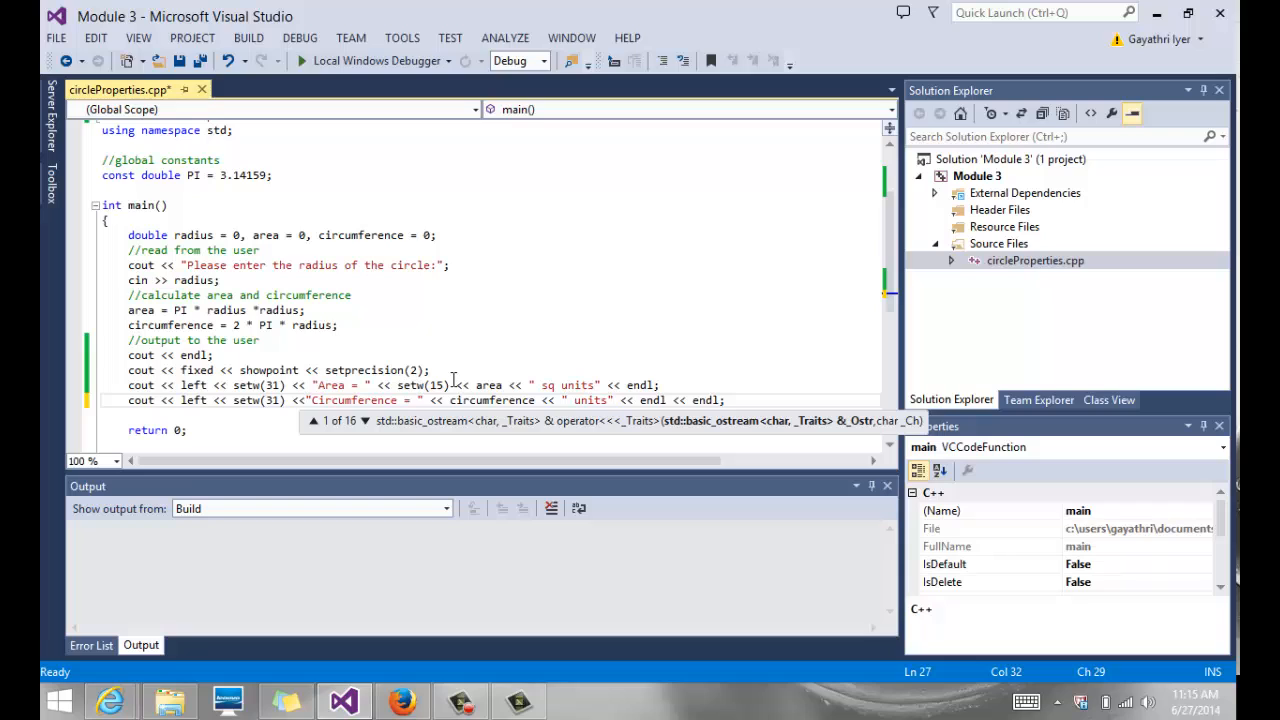
Insert setw(15) << right before both area and circumference values, then build and run
click(458, 385)
text(right << )
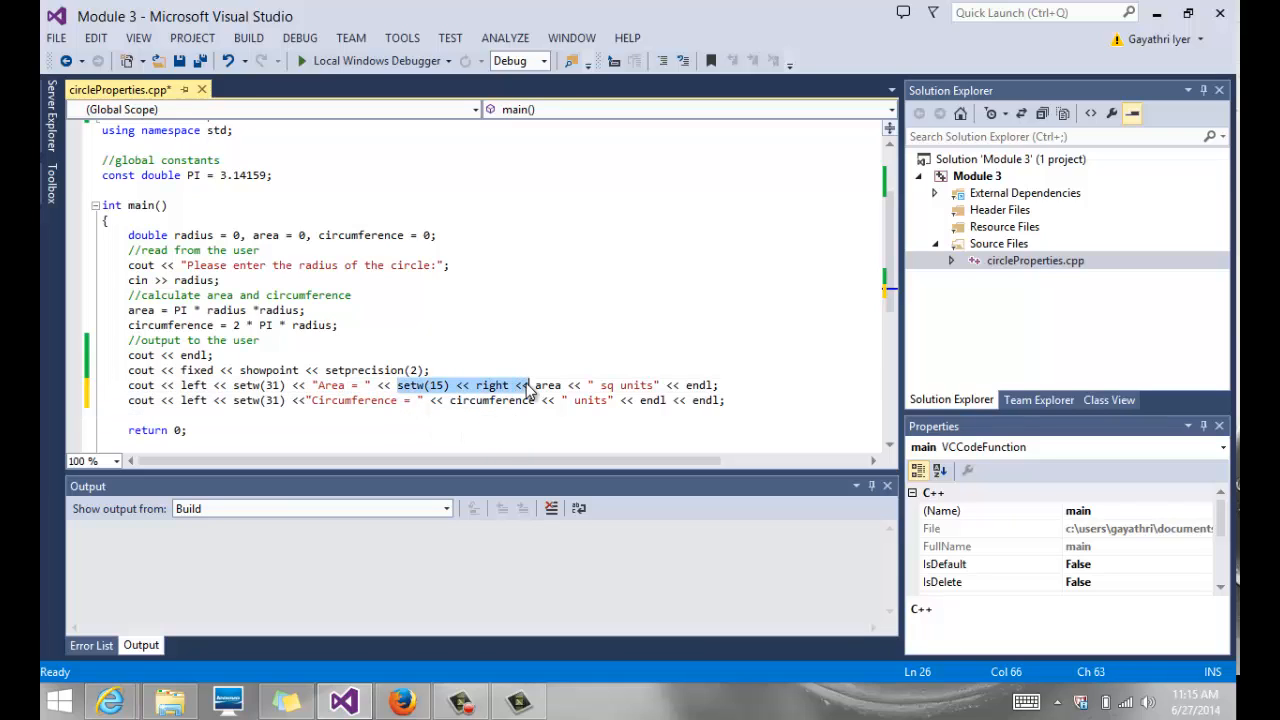
mouse_move(470, 405)
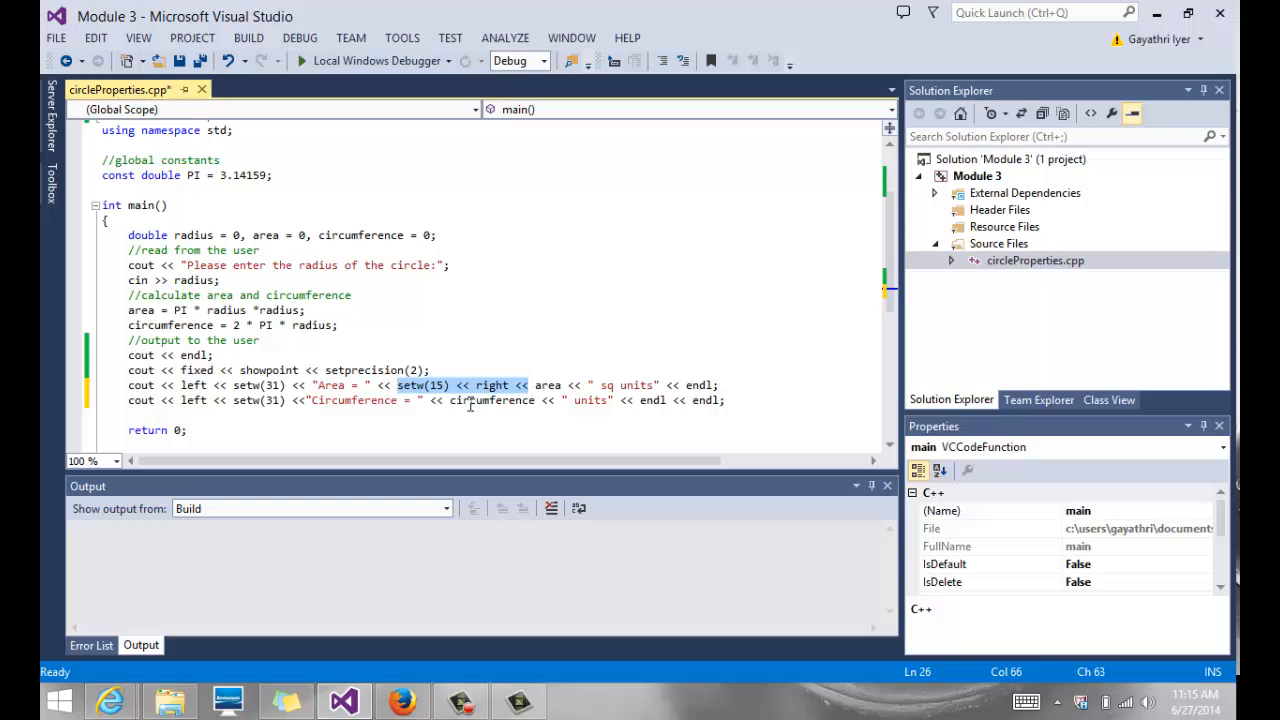
mouse_move(428, 395)
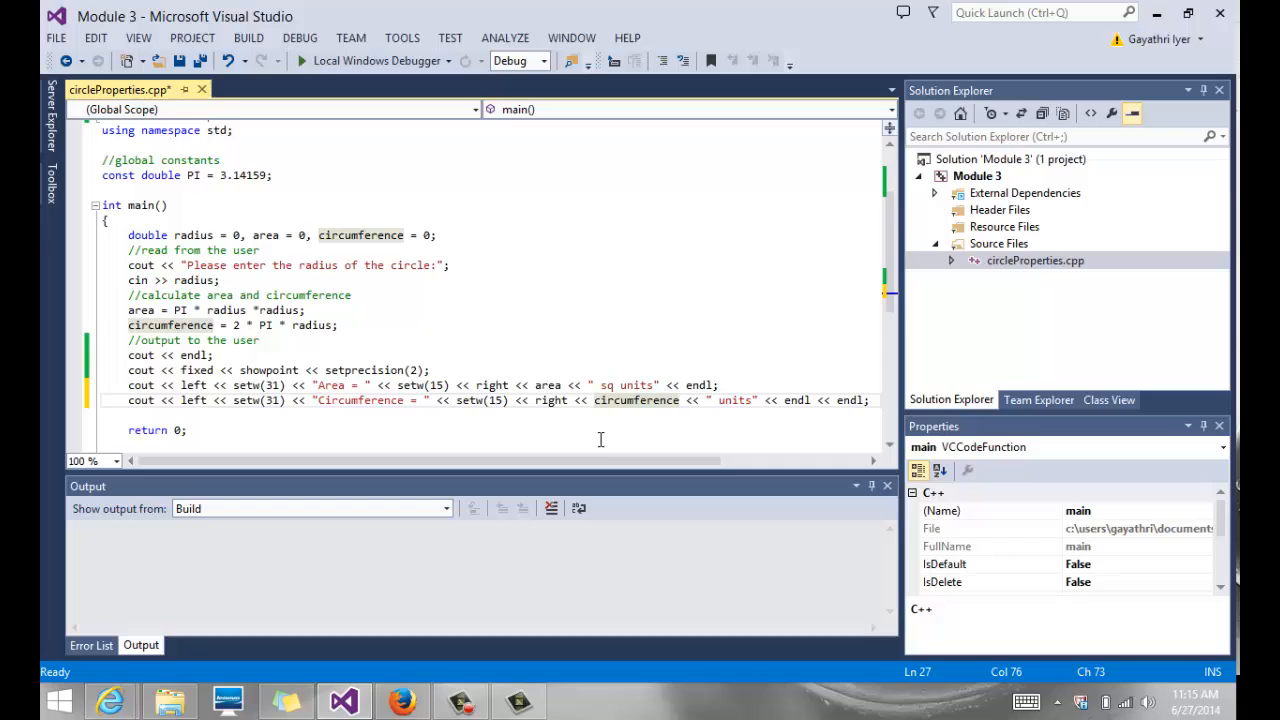
click(248, 37)
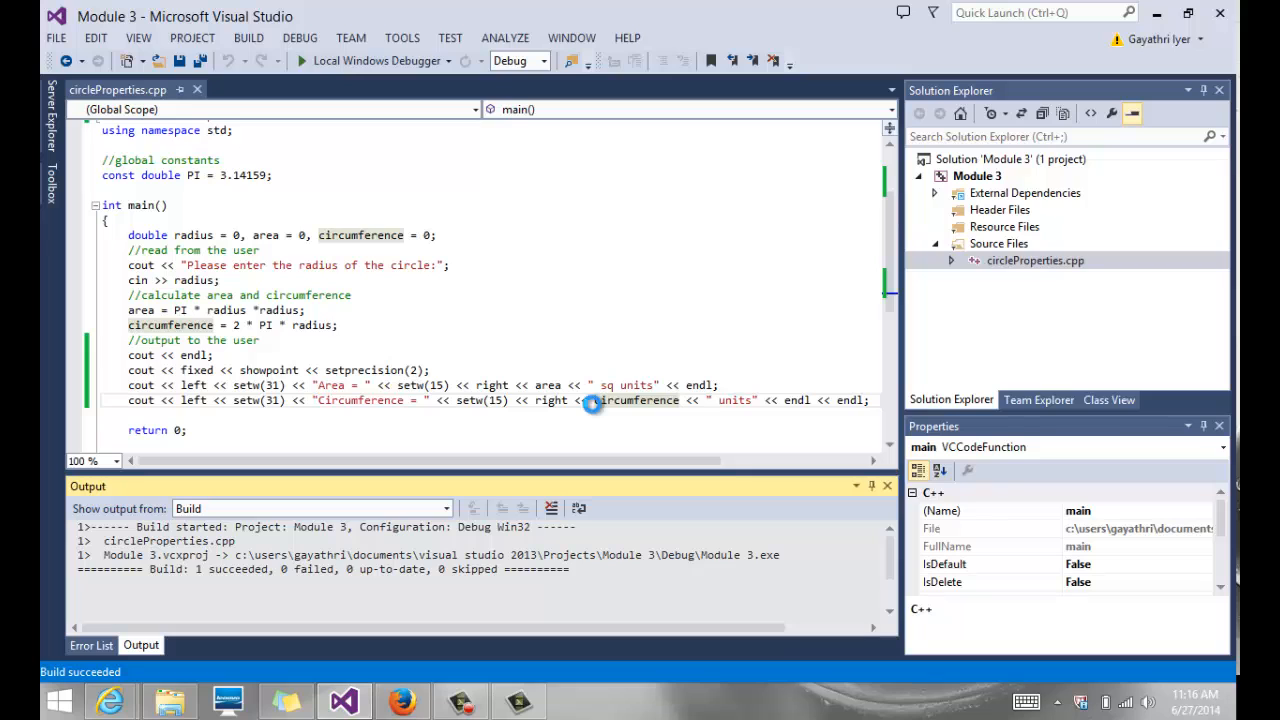
Enter radius 2.54 and check Area 20.27 and Circumference 15.96 in aligned columns
click(302, 61)
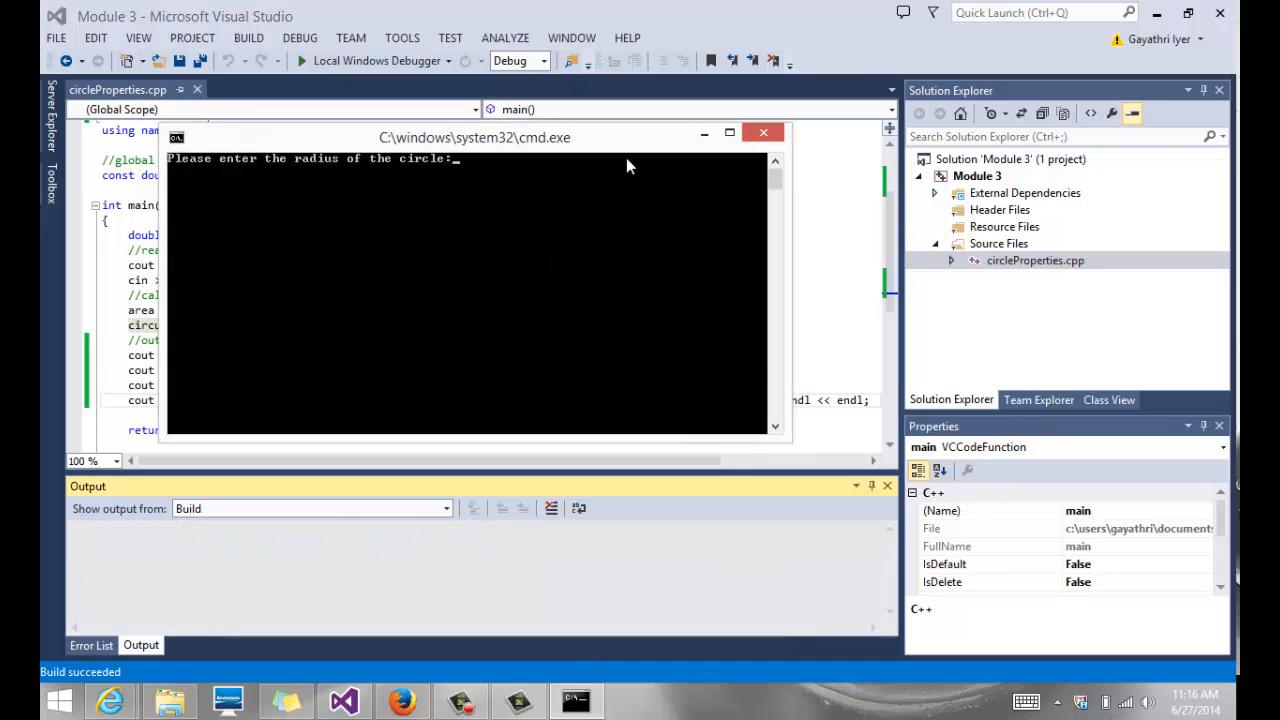
text(2.54)
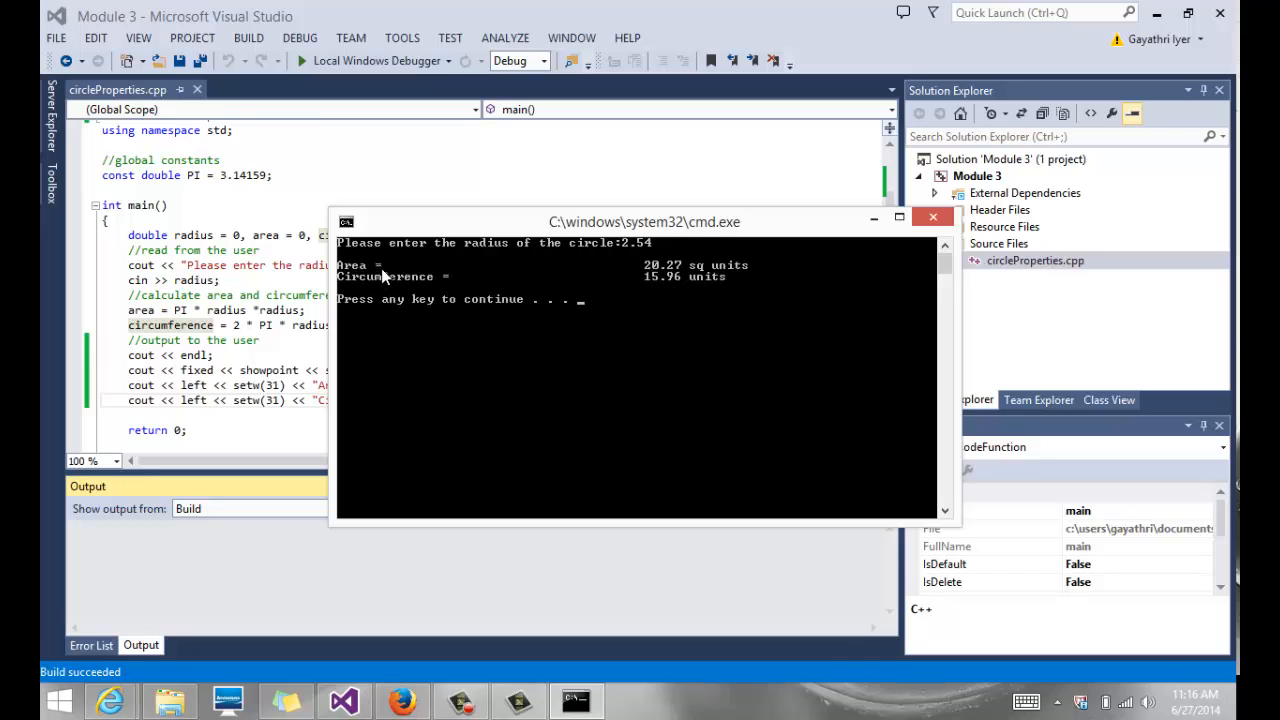
mouse_move(462, 295)
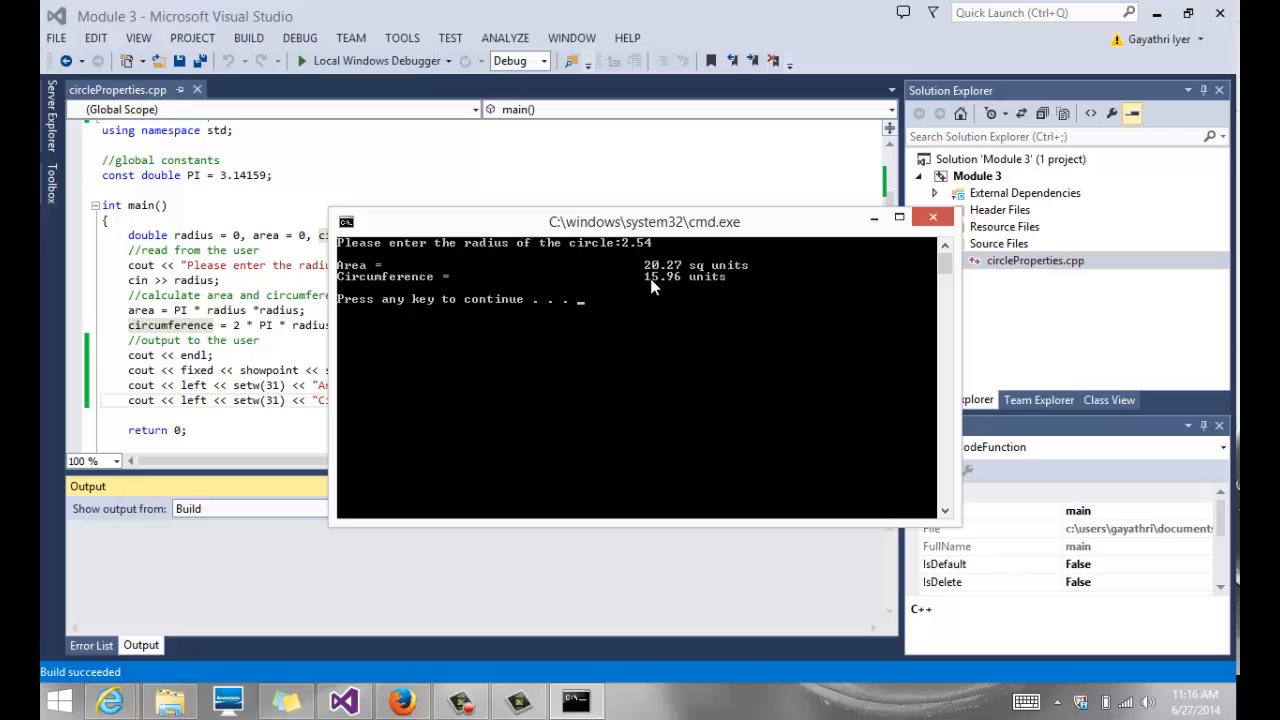
mouse_move(498, 312)
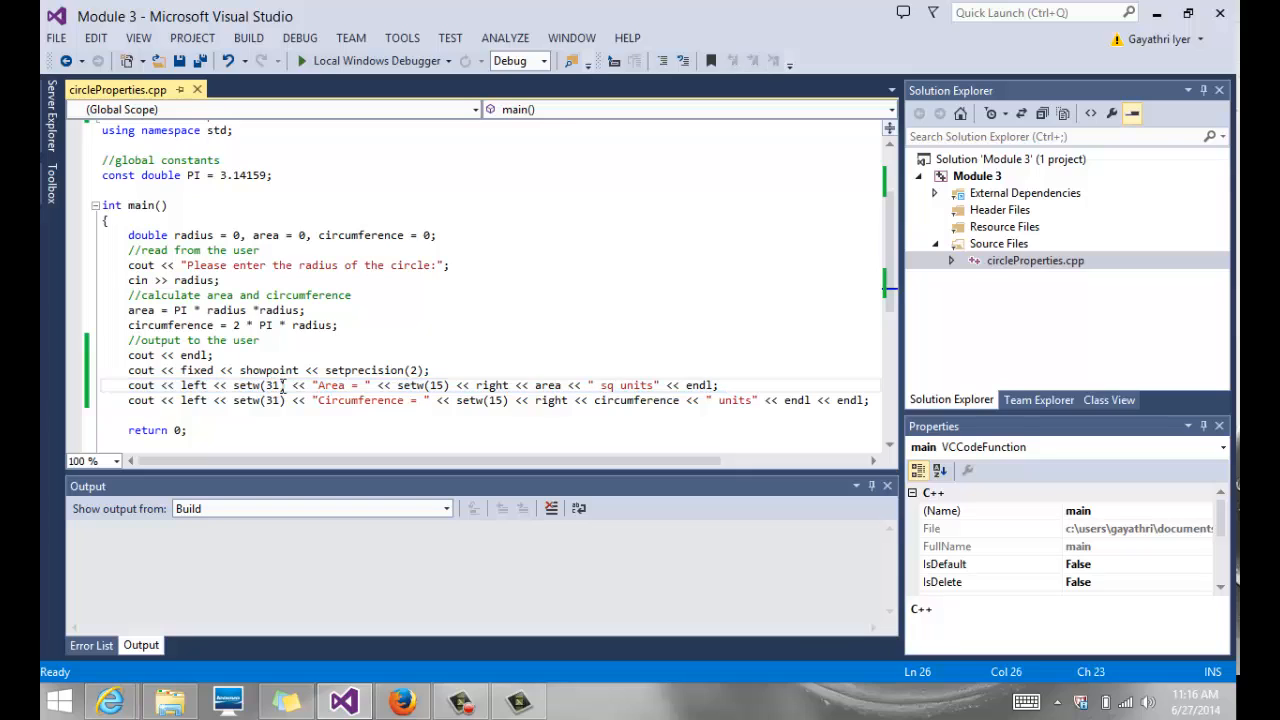
Narrow both label widths from setw(31) to setw(20) and view the rerun output
text(20)
text(2.54)
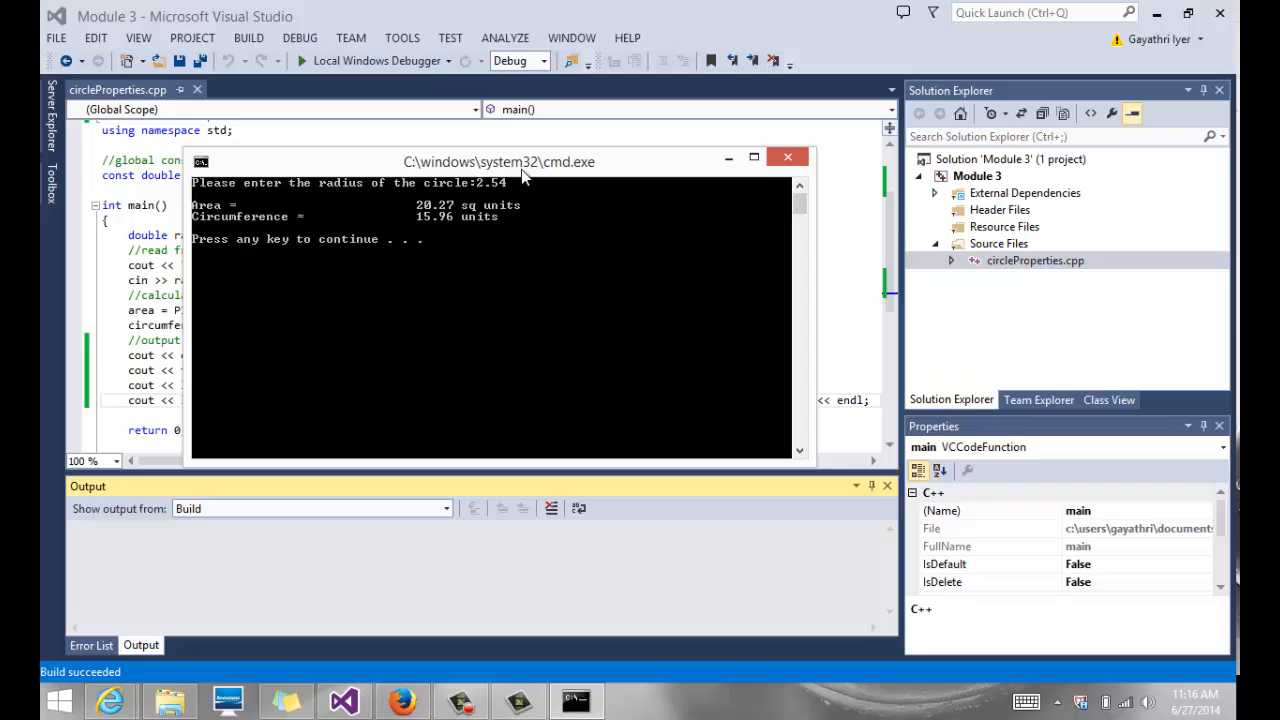
drag(498, 161, 682, 289)
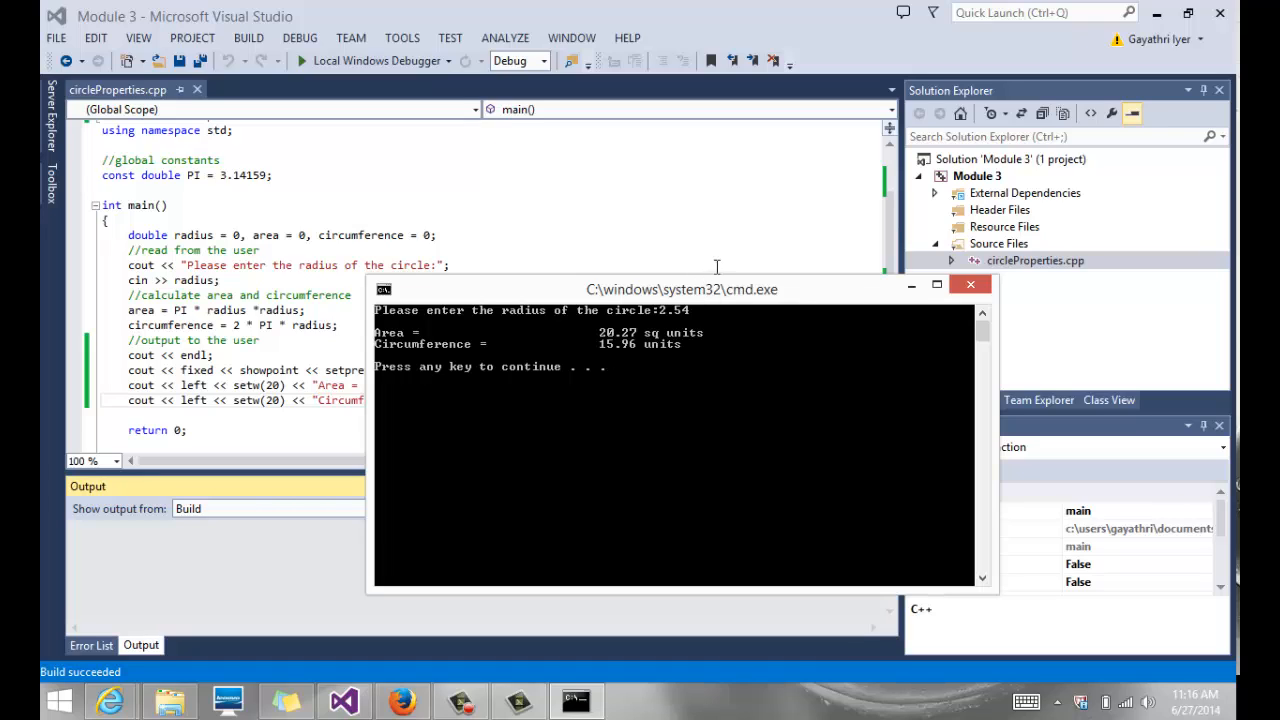
mouse_move(628, 368)
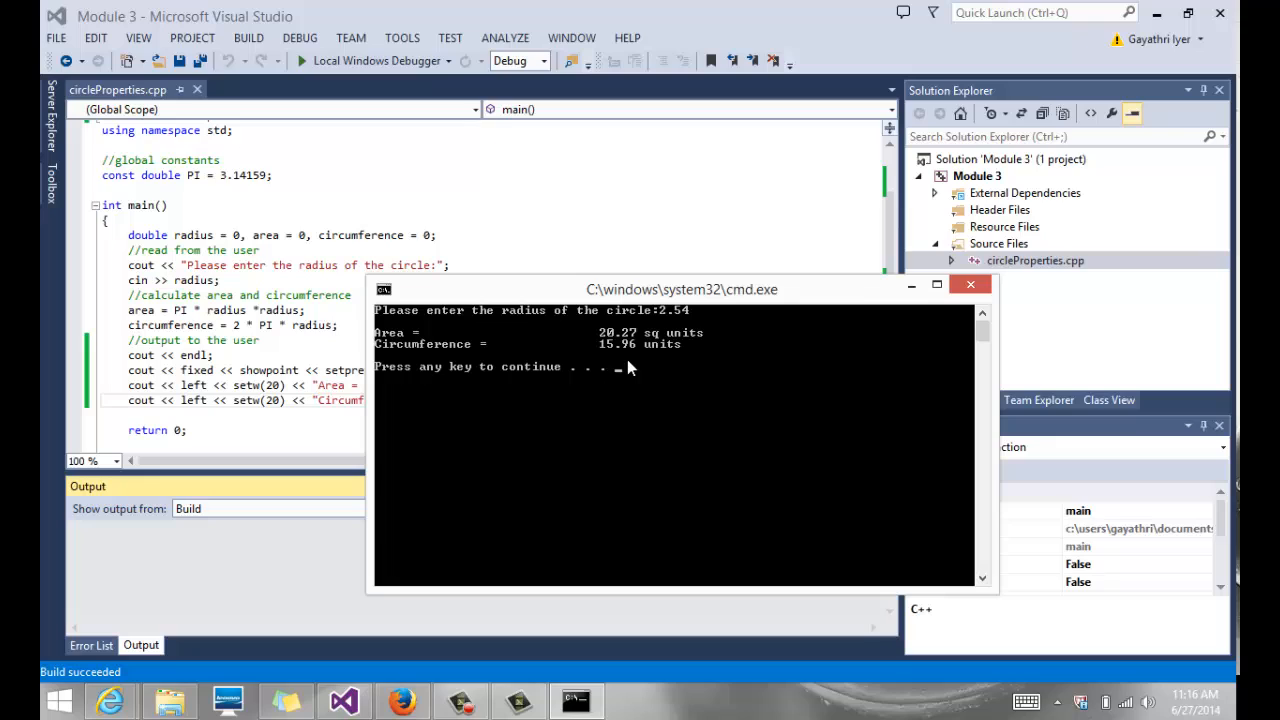